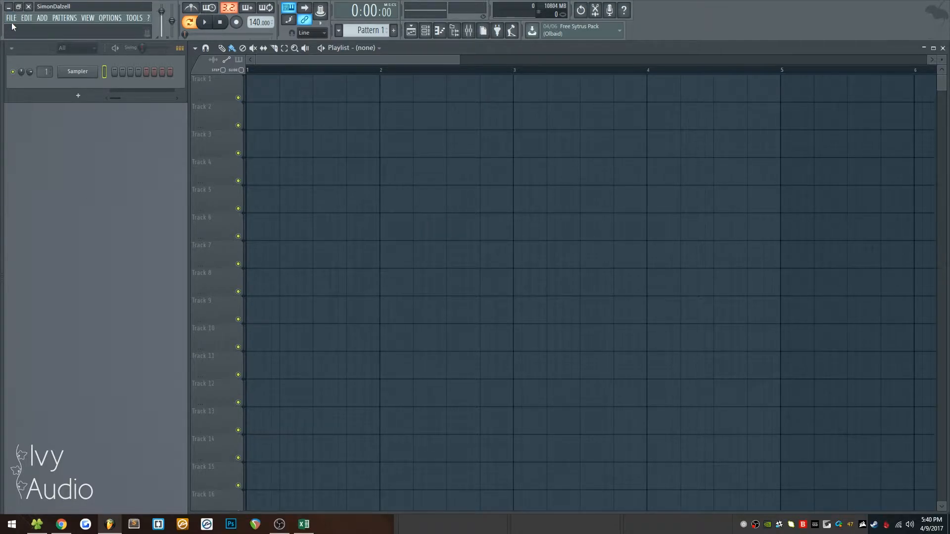
# Step: Load the recent project Multithreading Separate.flp
pyautogui.click(10, 18)
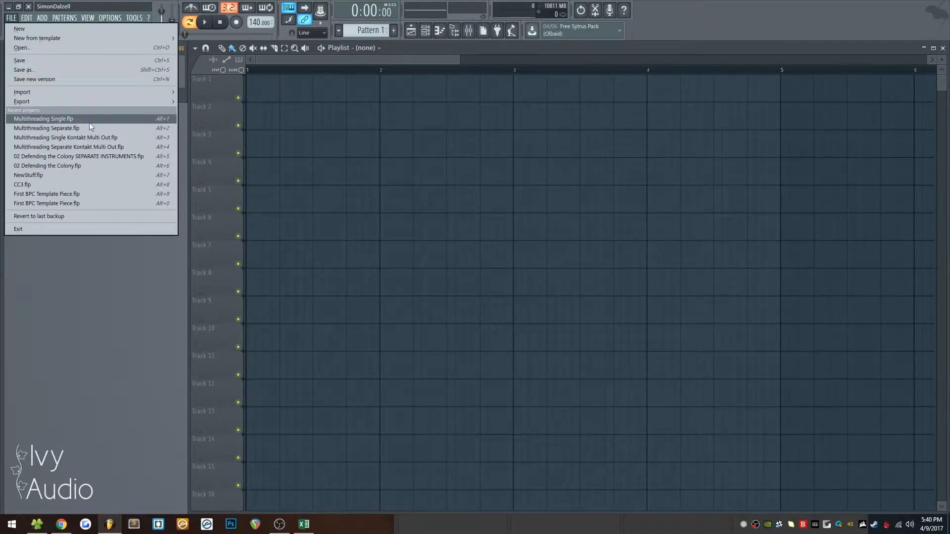
pyautogui.moveTo(86, 128)
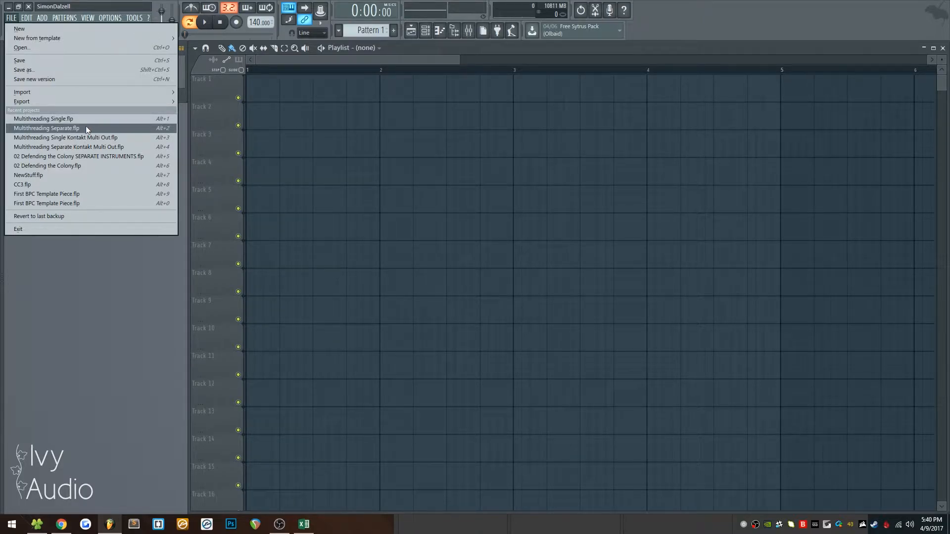
pyautogui.click(45, 128)
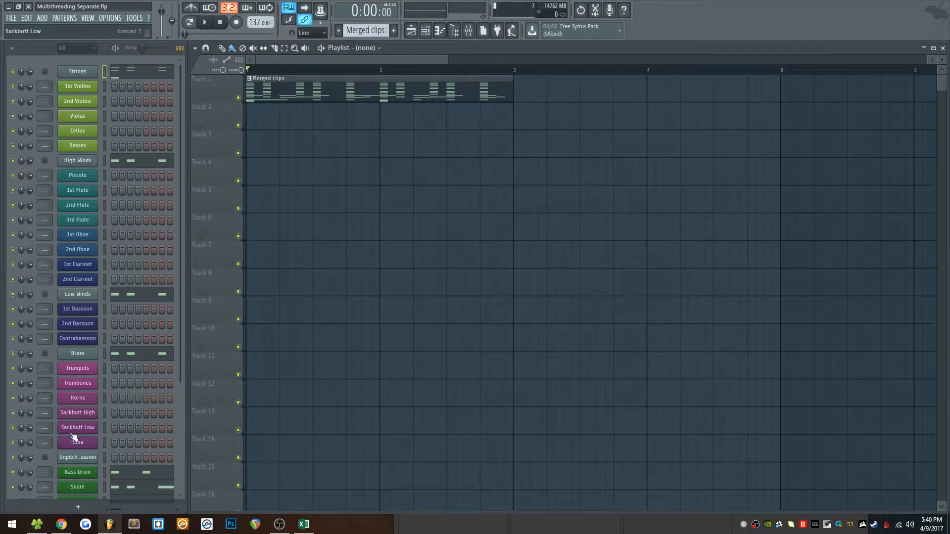
# Step: Inspect the Tuba, Bass Drum and Triangle Kontakt instances, ending with Timpani showing
pyautogui.click(78, 442)
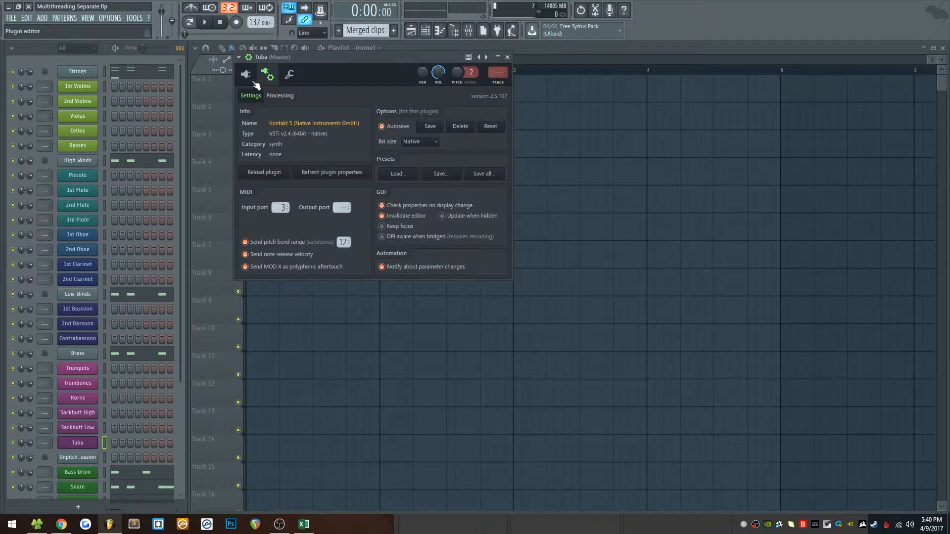
pyautogui.click(289, 75)
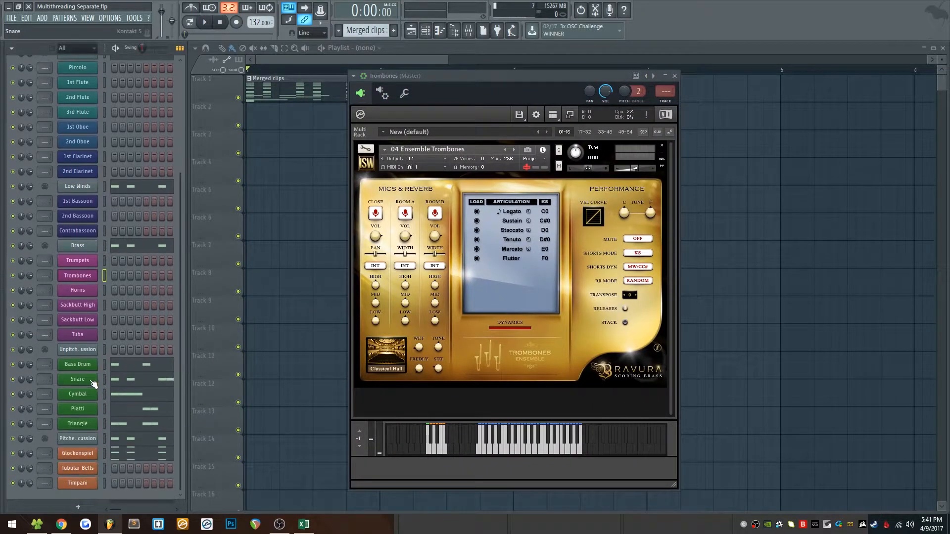
pyautogui.click(78, 364)
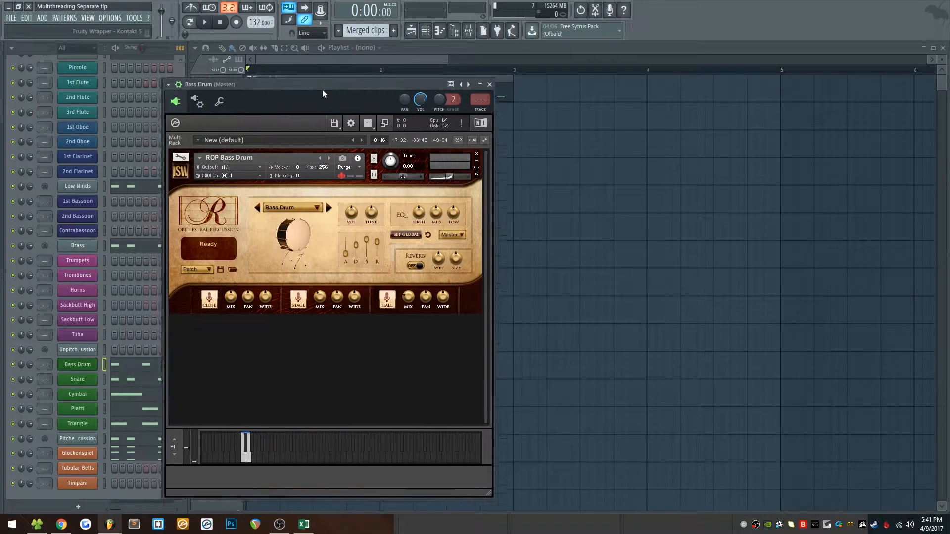
pyautogui.click(489, 84)
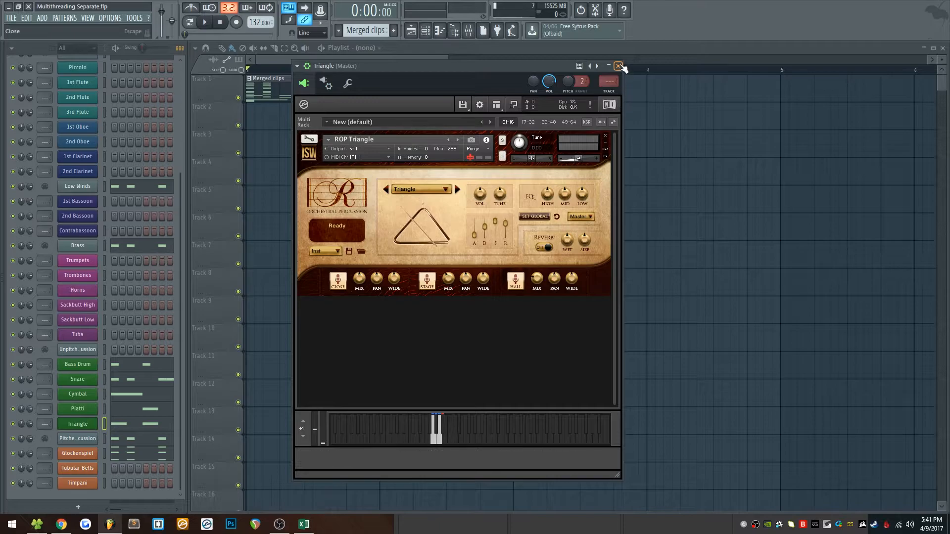
pyautogui.click(618, 65)
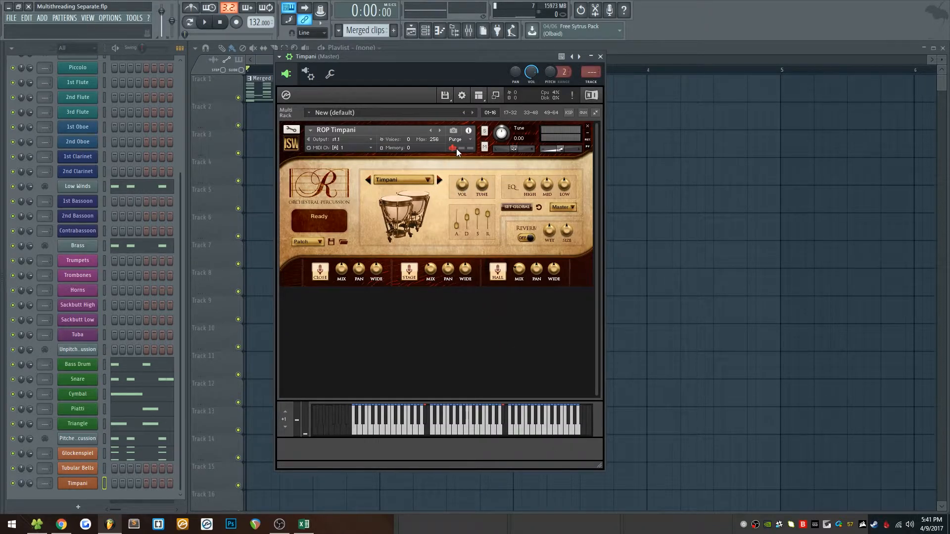
pyautogui.moveTo(479, 296)
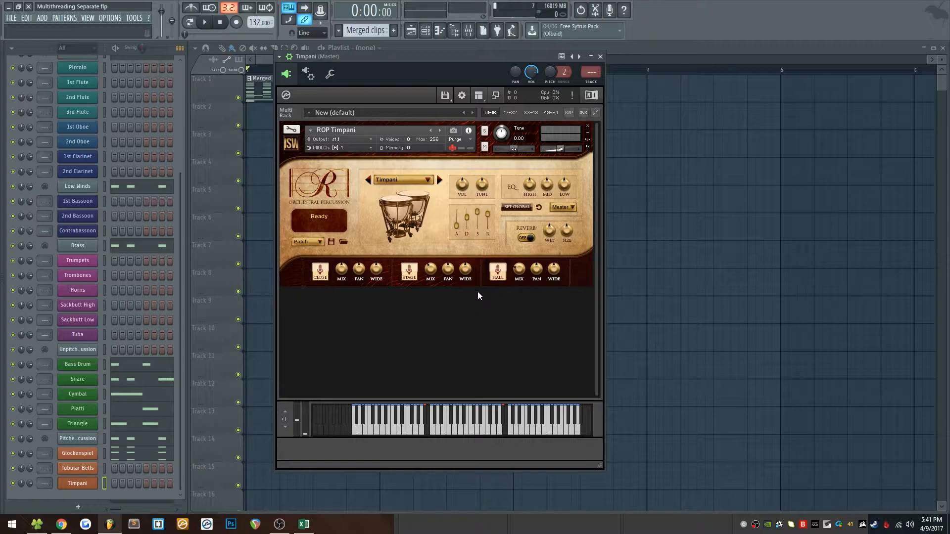
# Step: Enter a load time of 25 for Multiple Kontakt in B3
pyautogui.click(303, 524)
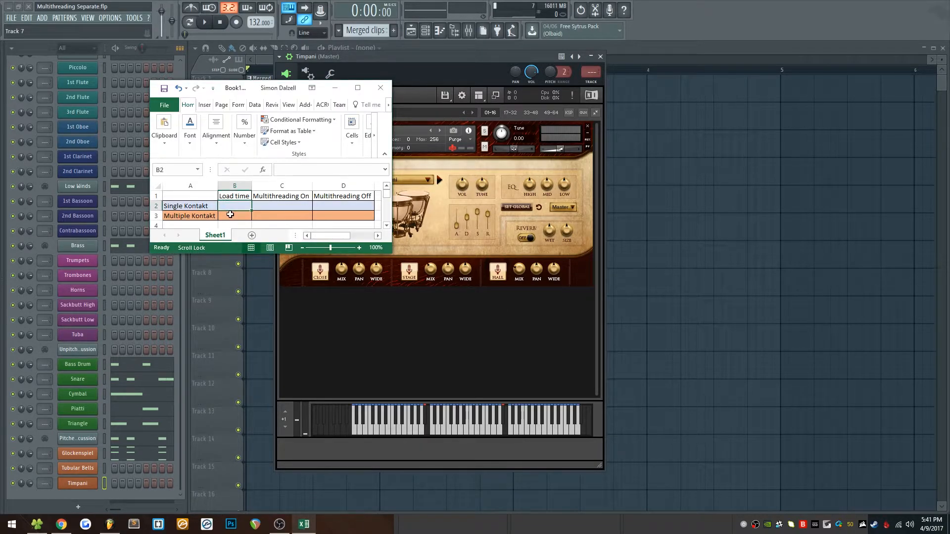
pyautogui.click(234, 215)
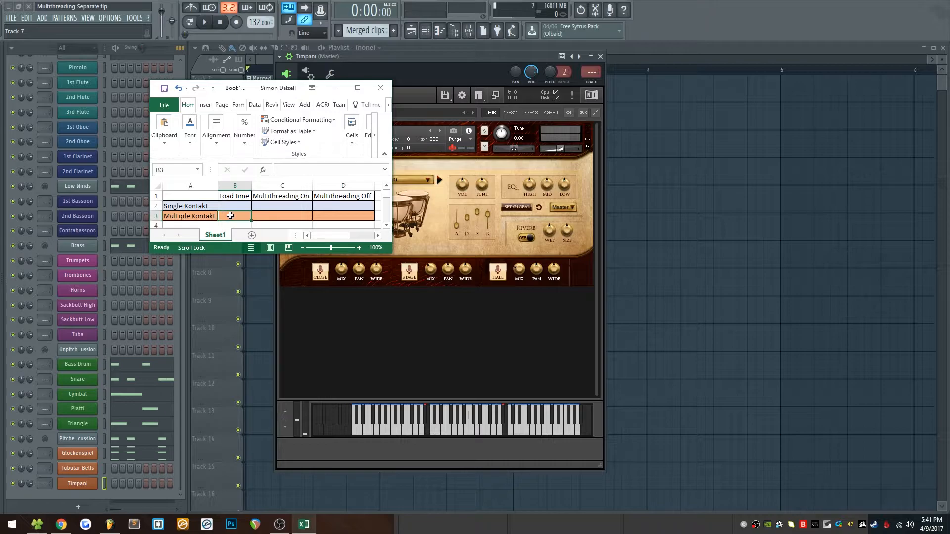
pyautogui.write('25')
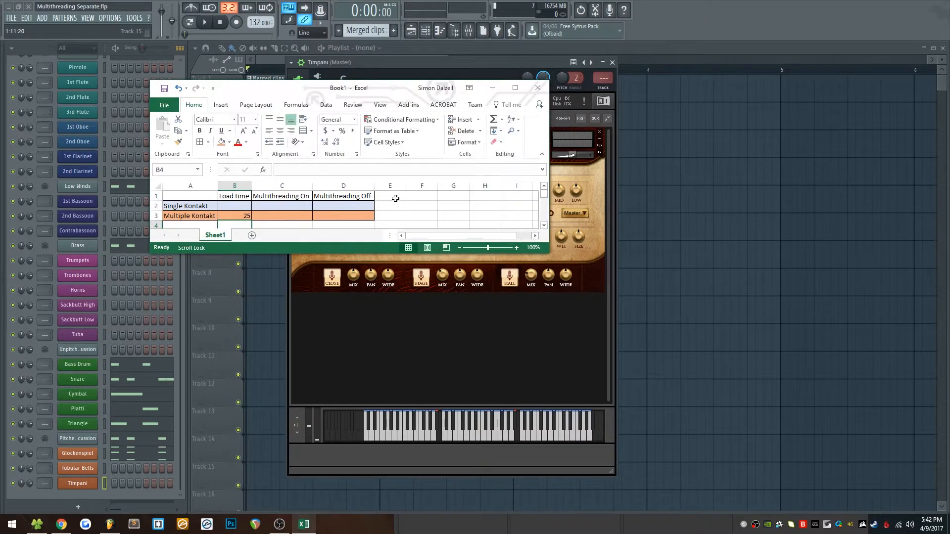
# Step: Add a 'Ram usage' column header in E1 and enter 16 for Multiple Kontakt
pyautogui.write('Ram u')
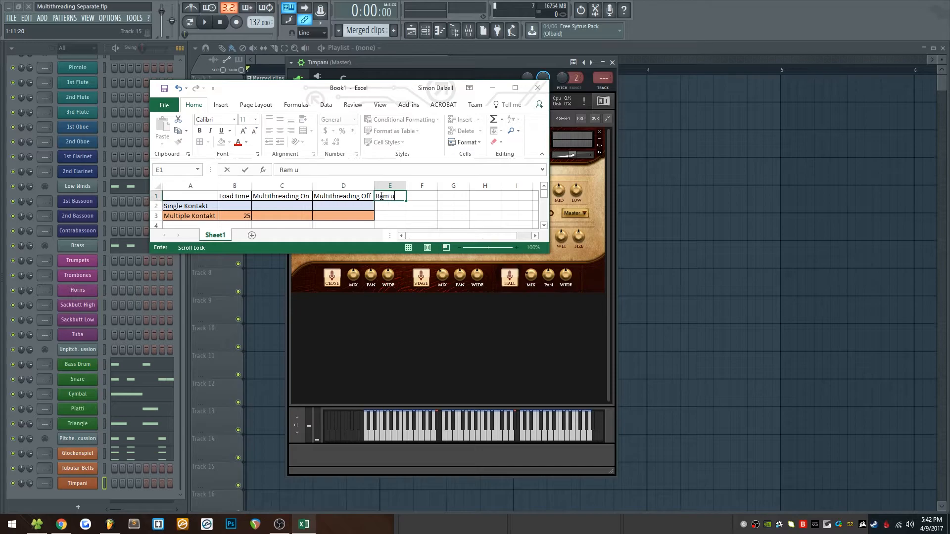
pyautogui.write('sage')
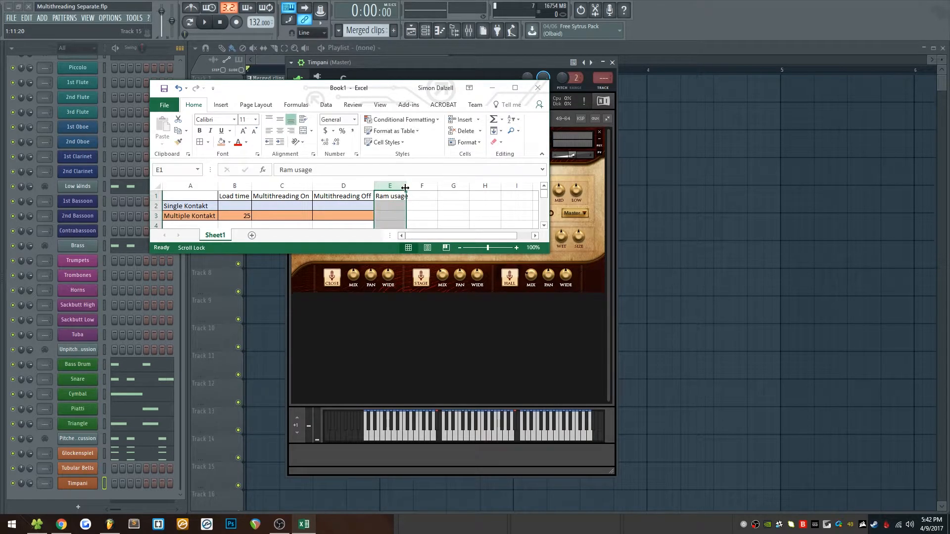
pyautogui.click(392, 215)
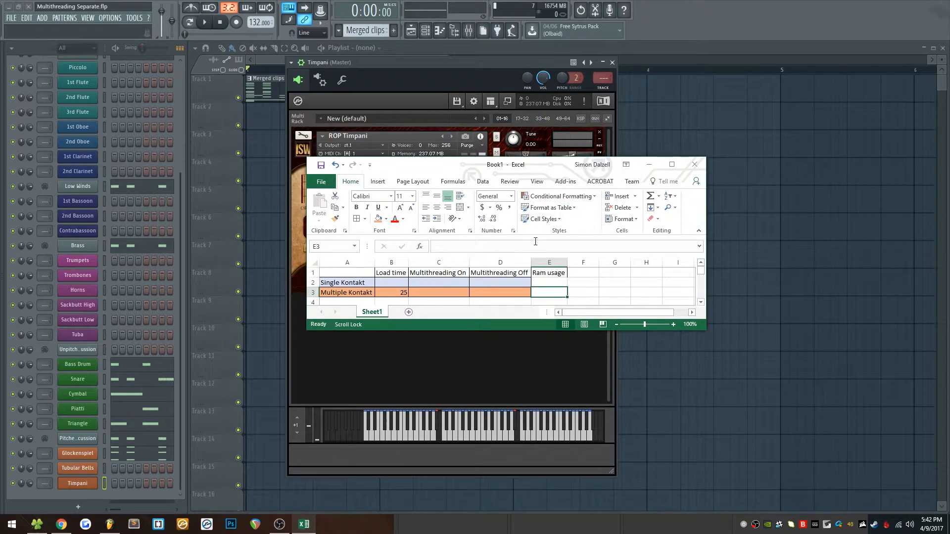
pyautogui.write('16')
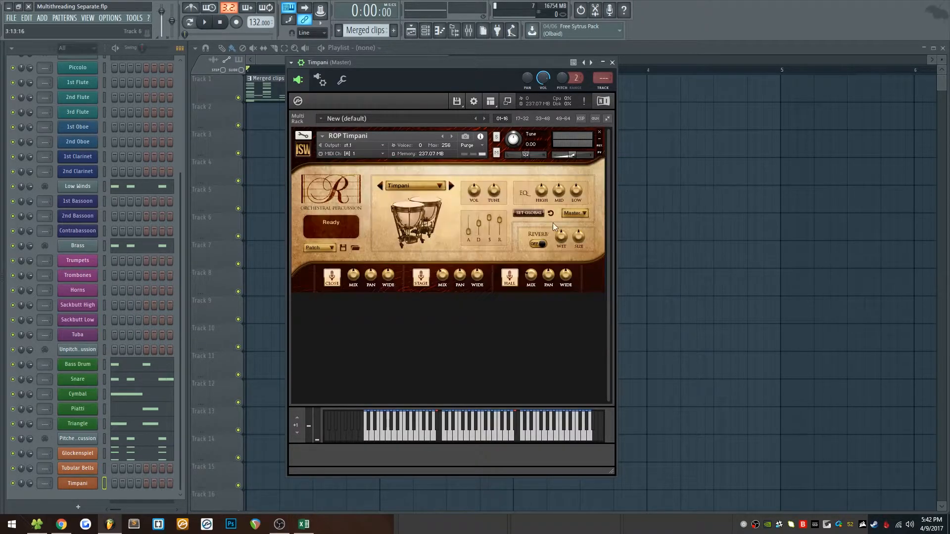
pyautogui.click(612, 62)
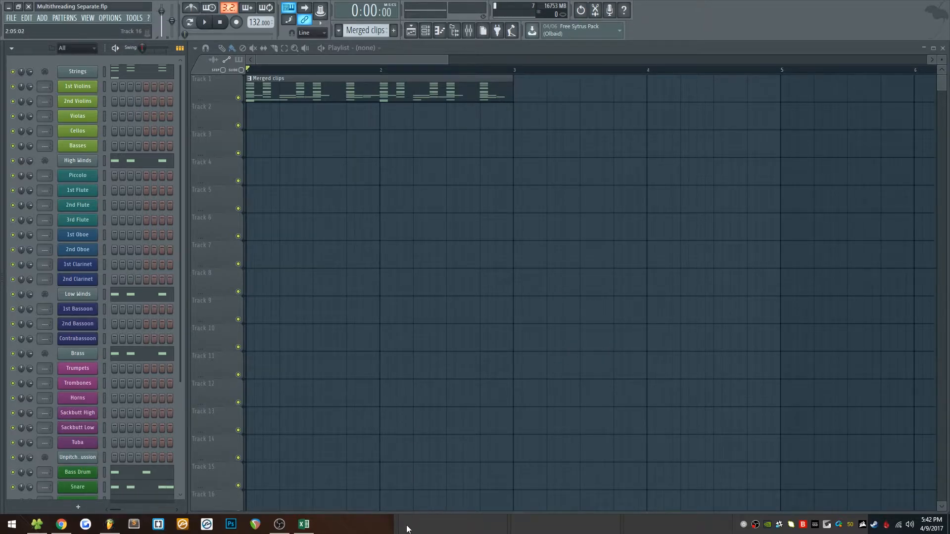
pyautogui.click(327, 524)
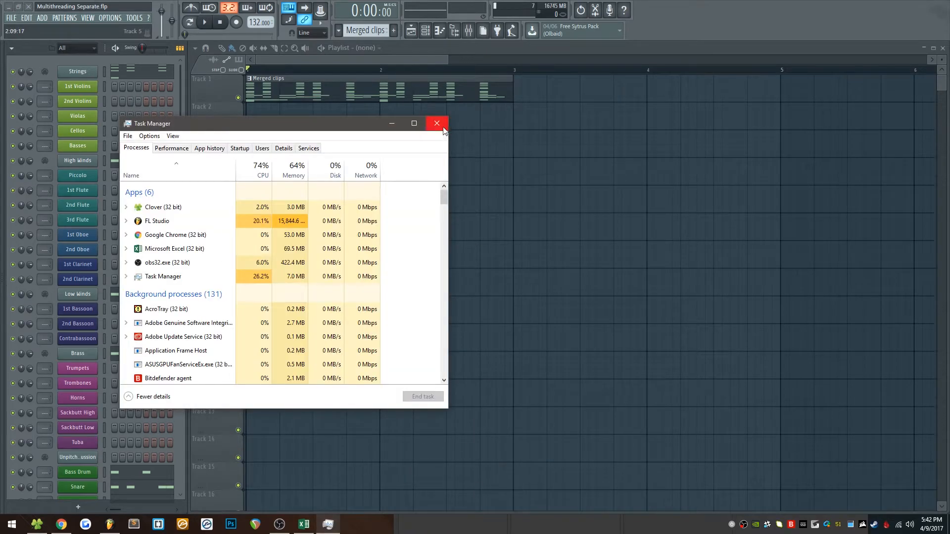
pyautogui.click(436, 124)
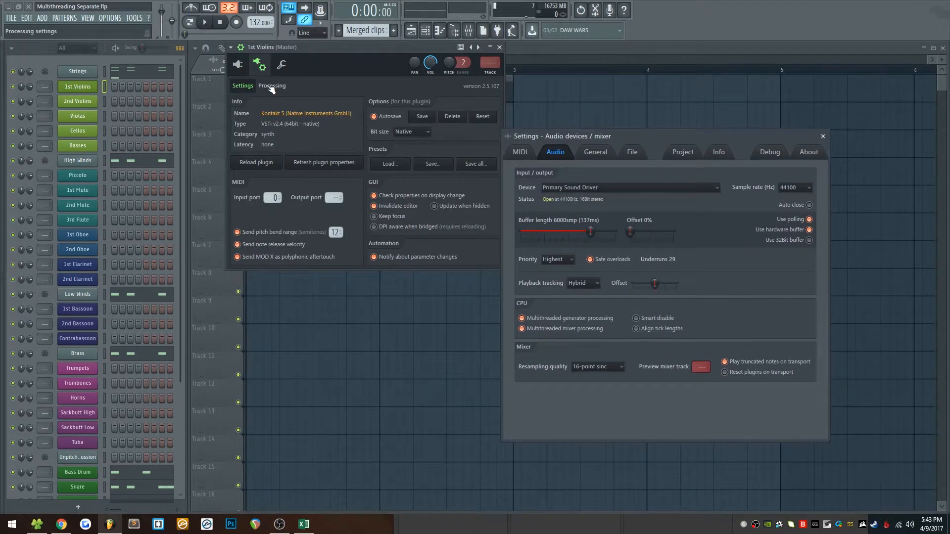
# Step: Check 1st Violins' Allow threaded processing option, then close its plugin window
pyautogui.click(272, 85)
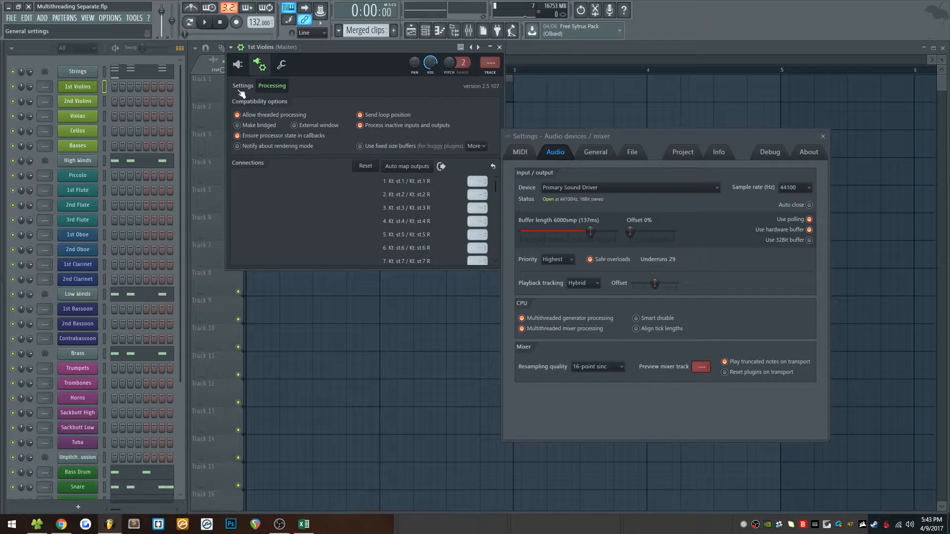
pyautogui.click(499, 48)
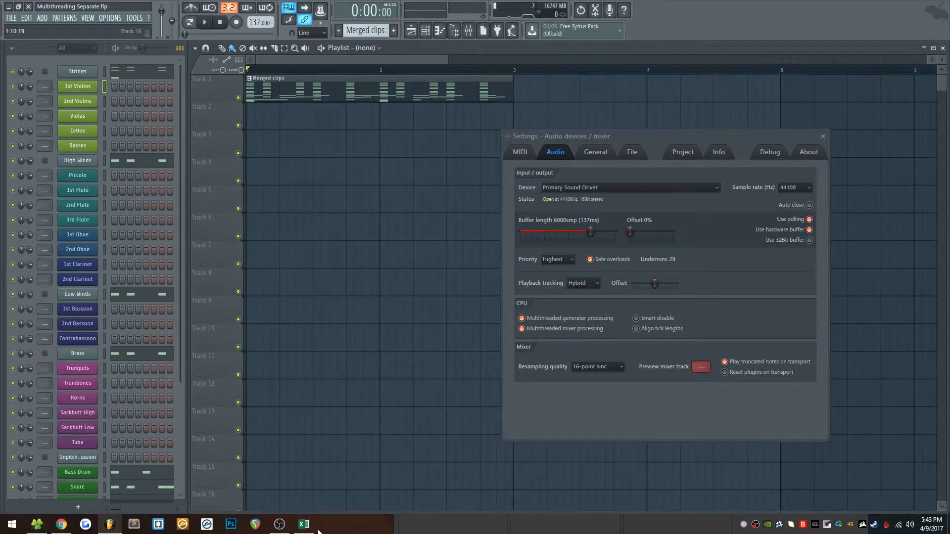
# Step: Enter 95 as the Multiple Kontakt Multithreading Off reading in D3, then minimize Excel
pyautogui.click(303, 524)
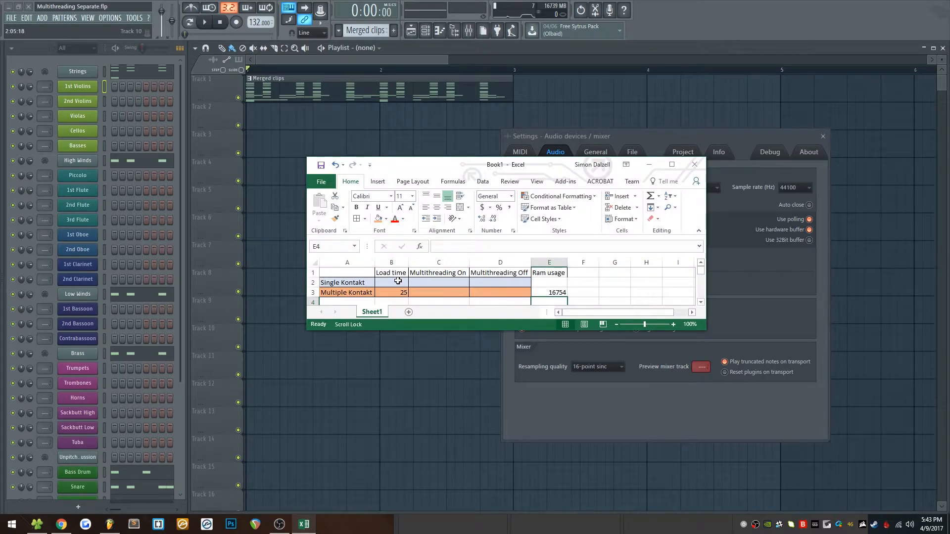
pyautogui.click(438, 293)
pyautogui.write('39-41')
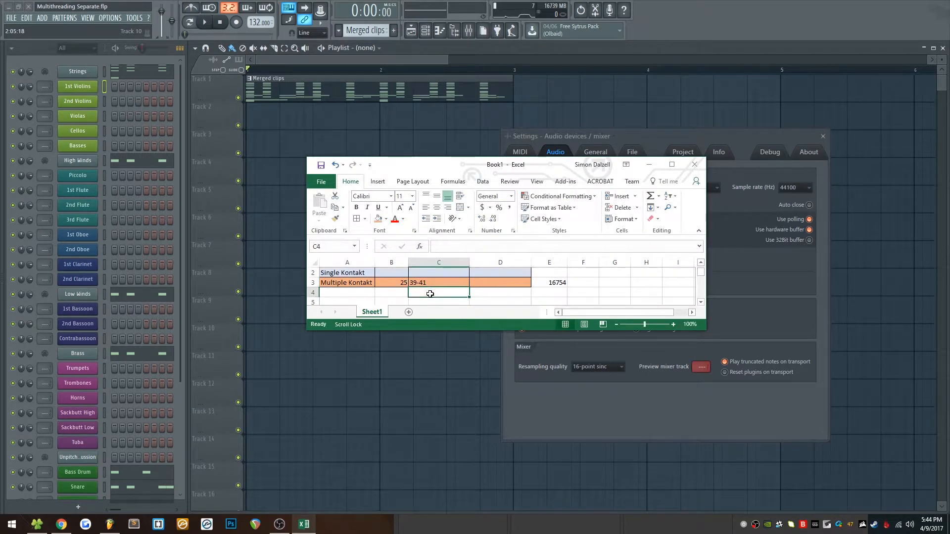
pyautogui.click(500, 283)
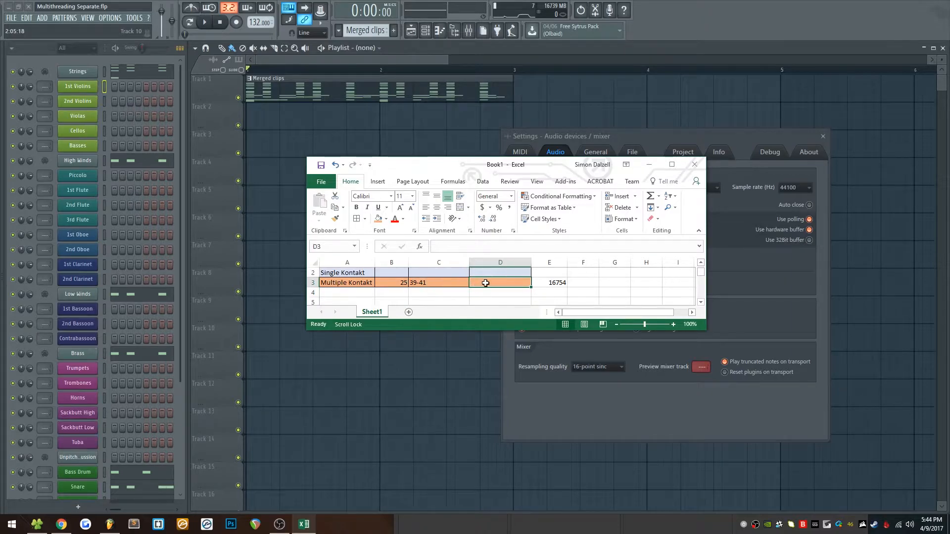
pyautogui.click(521, 329)
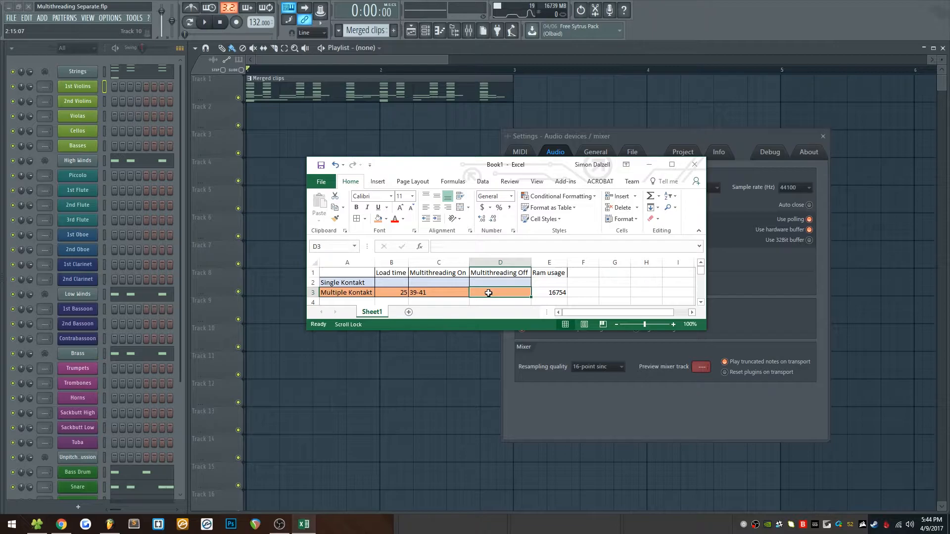
pyautogui.write('95')
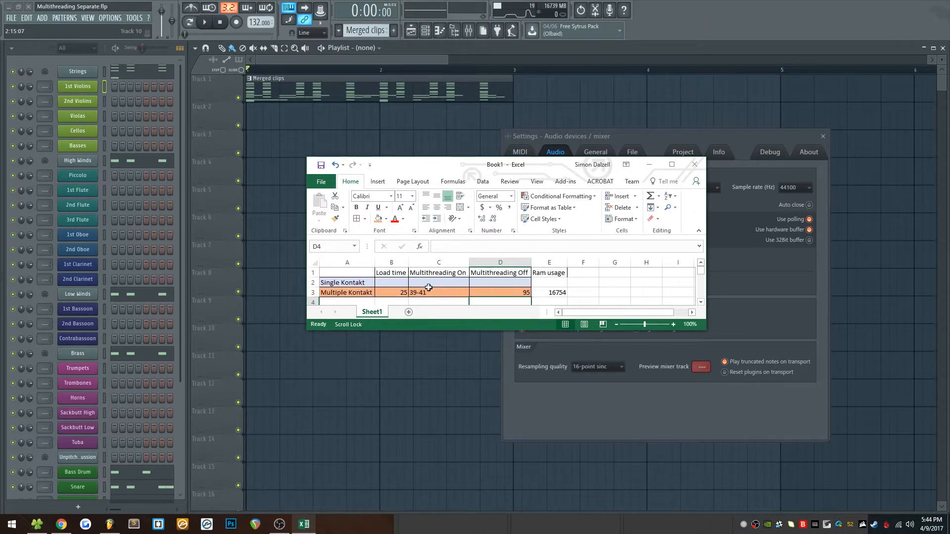
pyautogui.click(438, 292)
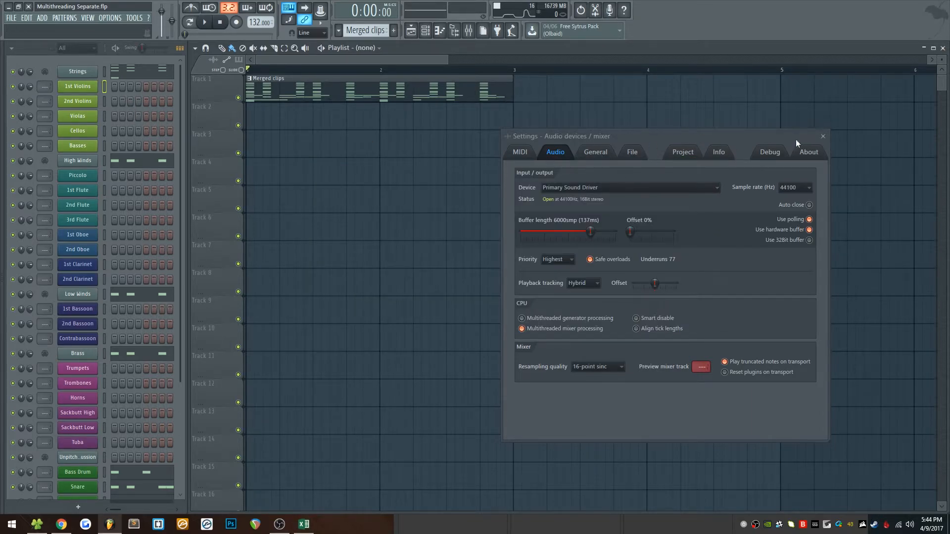
# Step: Close audio settings, start a new empty project, and show recent projects
pyautogui.click(10, 17)
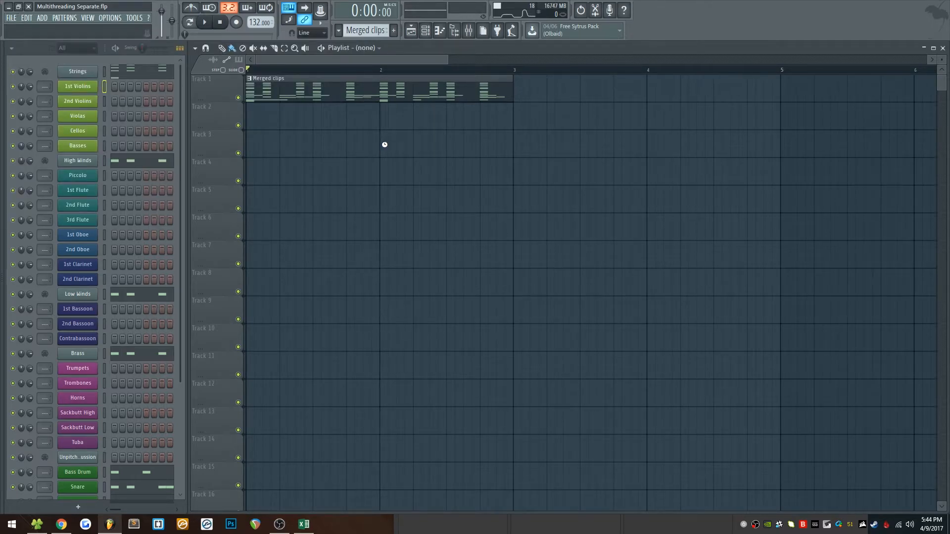
pyautogui.moveTo(411, 274)
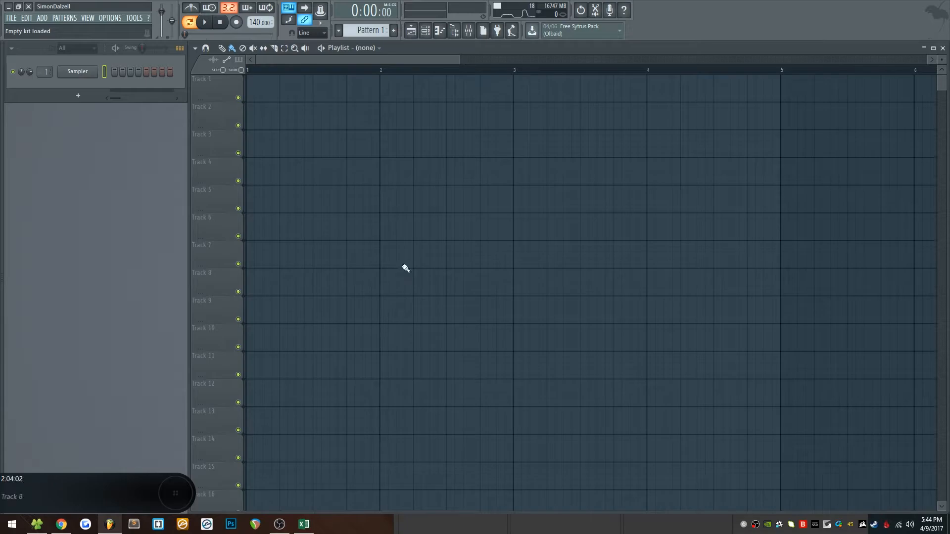
pyautogui.click(11, 18)
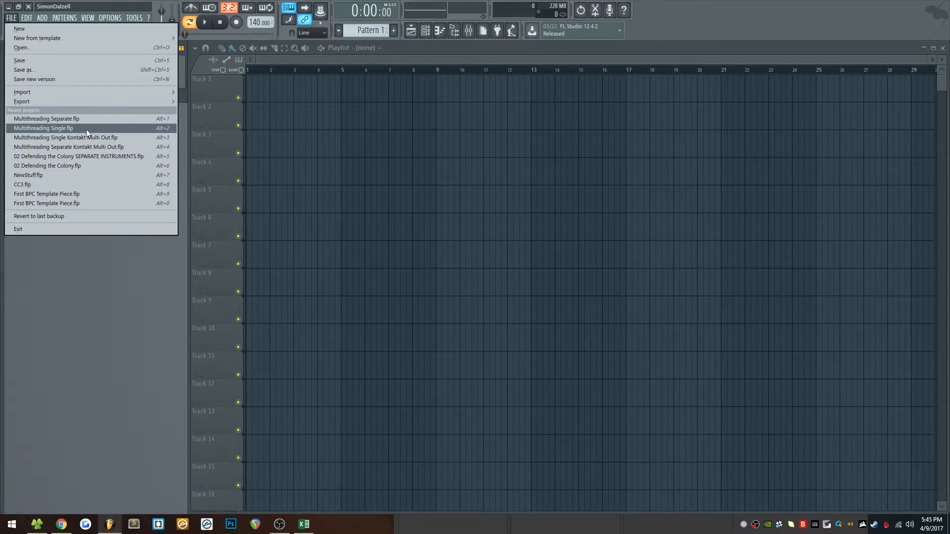
# Step: Load Multithreading Single.flp, then restore the Excel comparison table
pyautogui.click(43, 127)
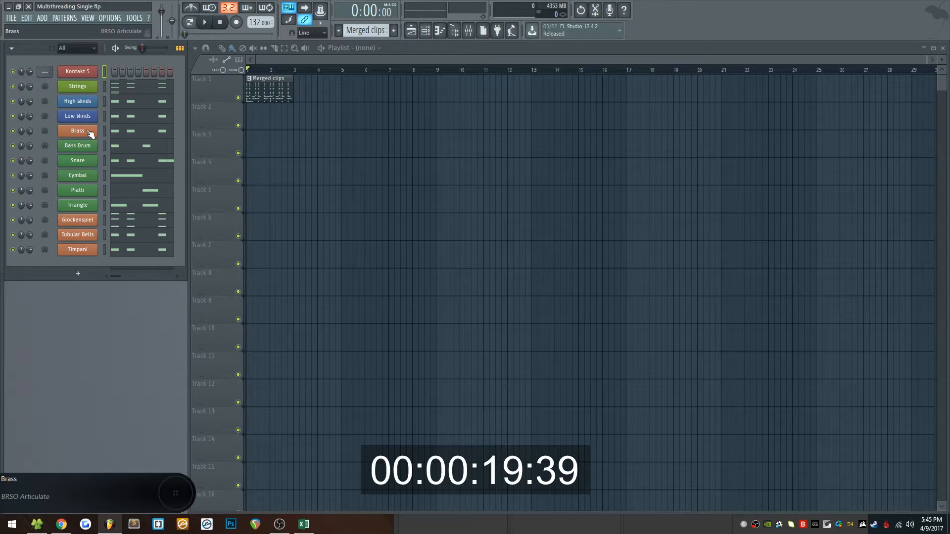
pyautogui.click(303, 524)
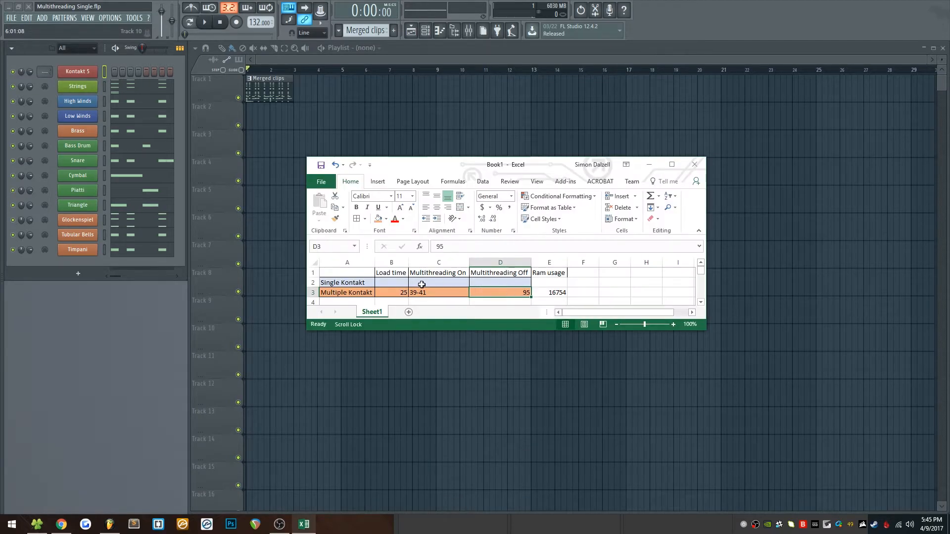
# Step: Enter 19 as the Single Kontakt load time in B2 and minimize Excel
pyautogui.click(391, 293)
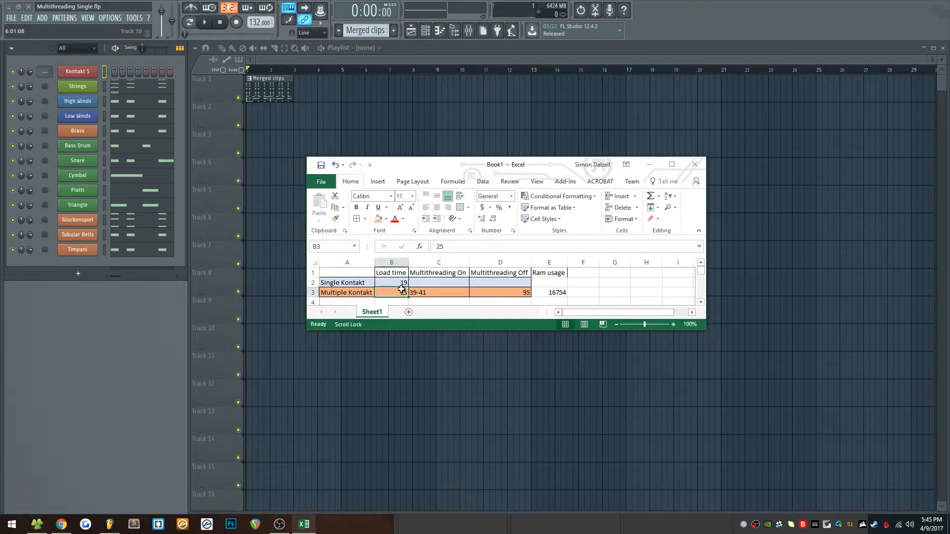
pyautogui.click(391, 282)
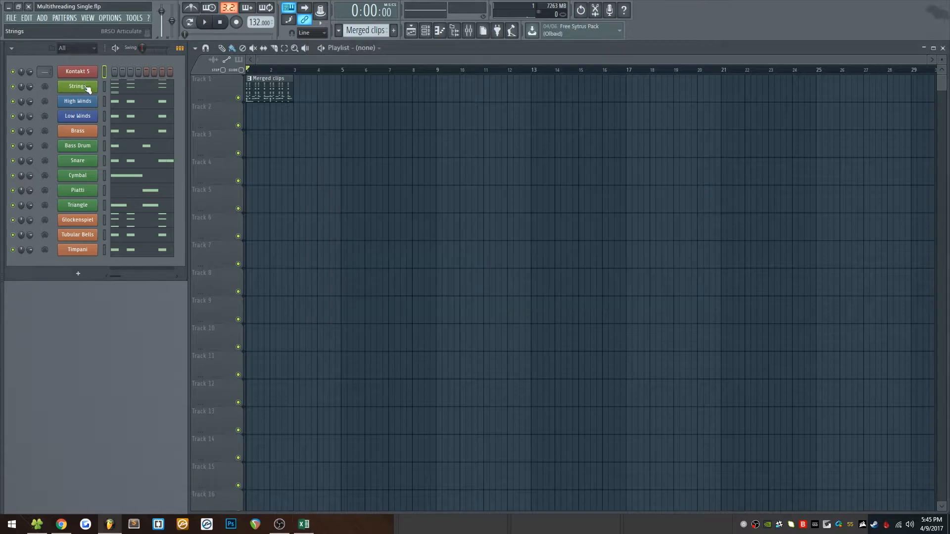
# Step: Open the single Kontakt 5 instance and scroll its Multi Rack from violins to percussion
pyautogui.click(77, 71)
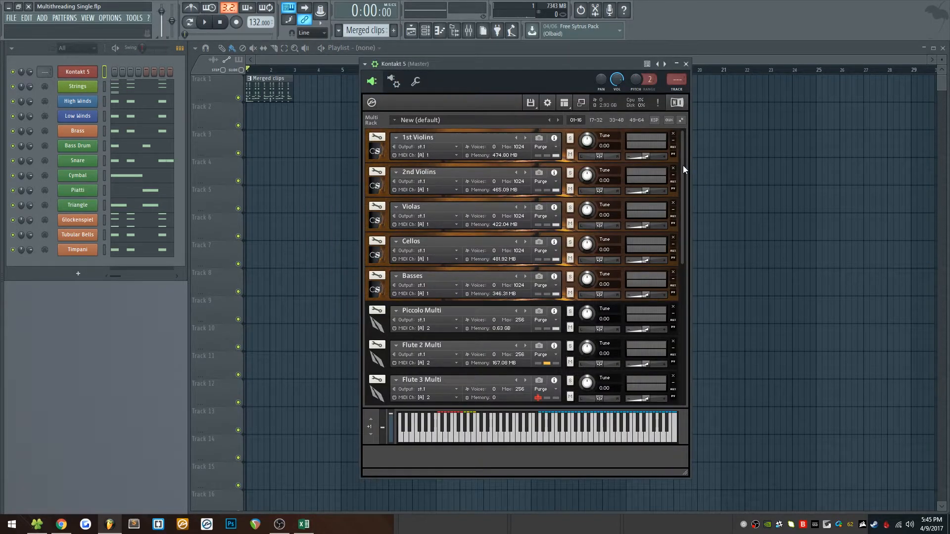
pyautogui.scroll(-3)
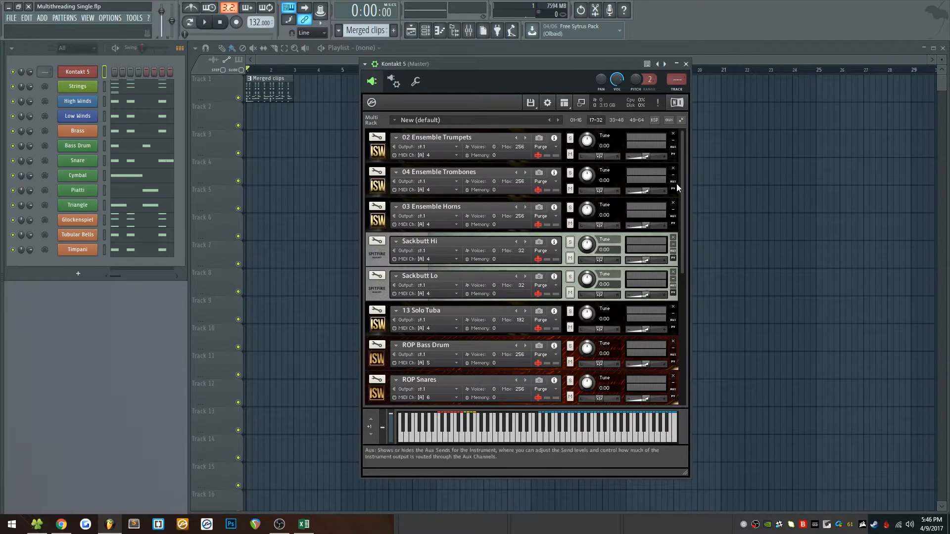
pyautogui.scroll(-3)
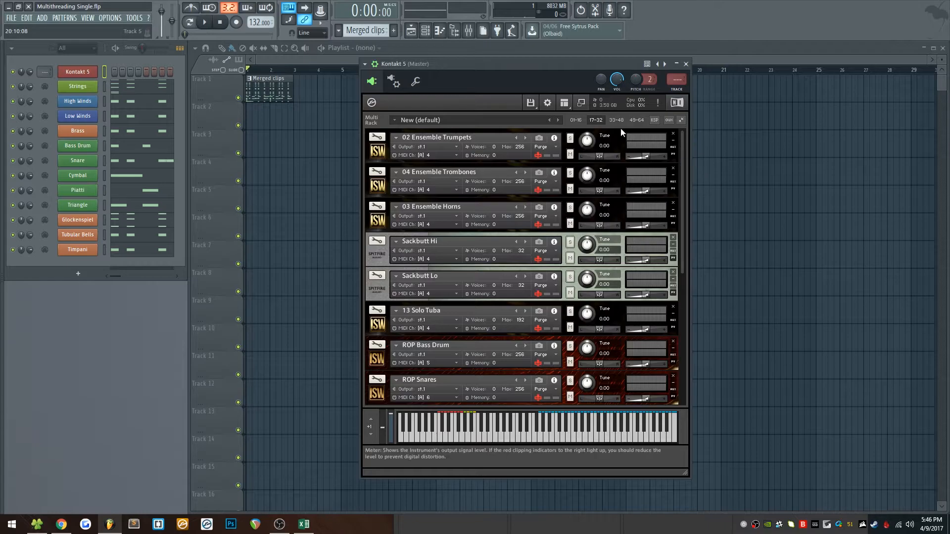
pyautogui.moveTo(641, 180)
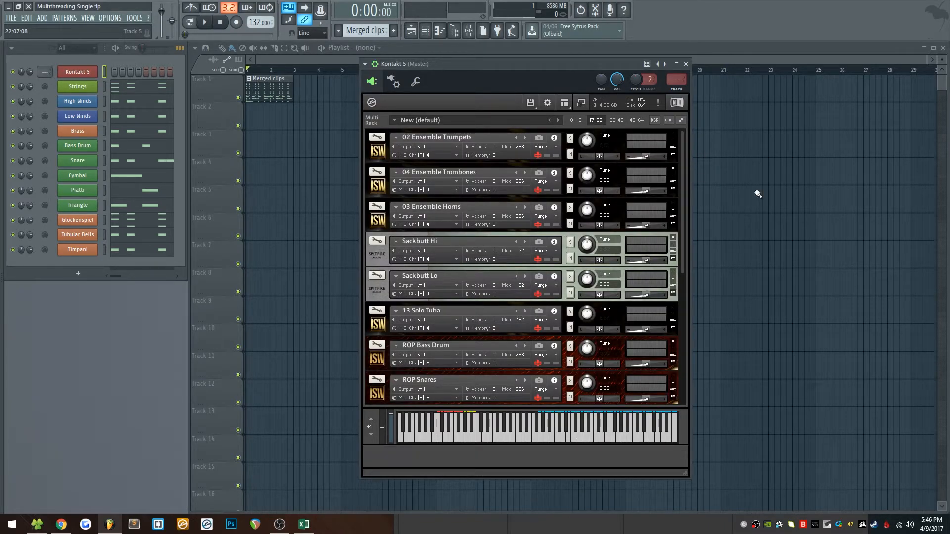
pyautogui.scroll(-3)
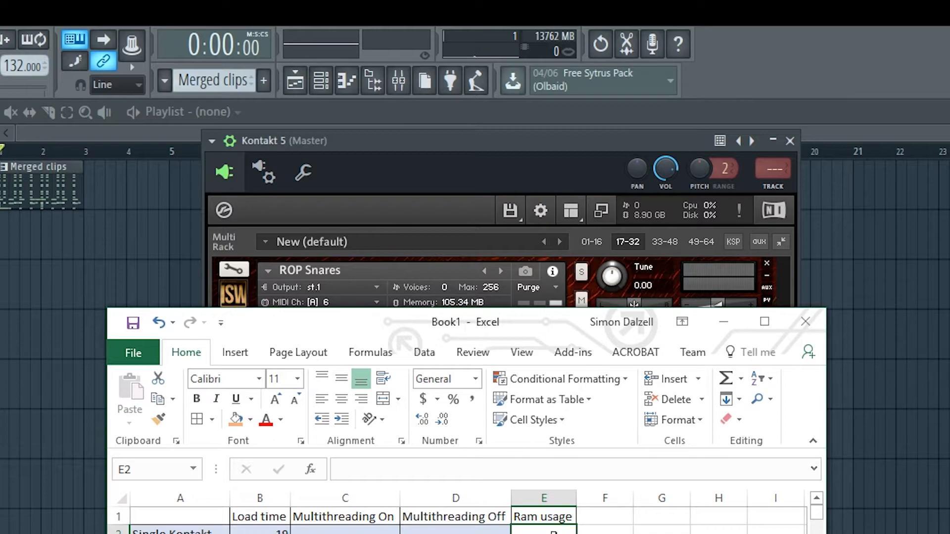
# Step: Log 13763 as the Single Kontakt RAM usage in E2
pyautogui.write('13763')
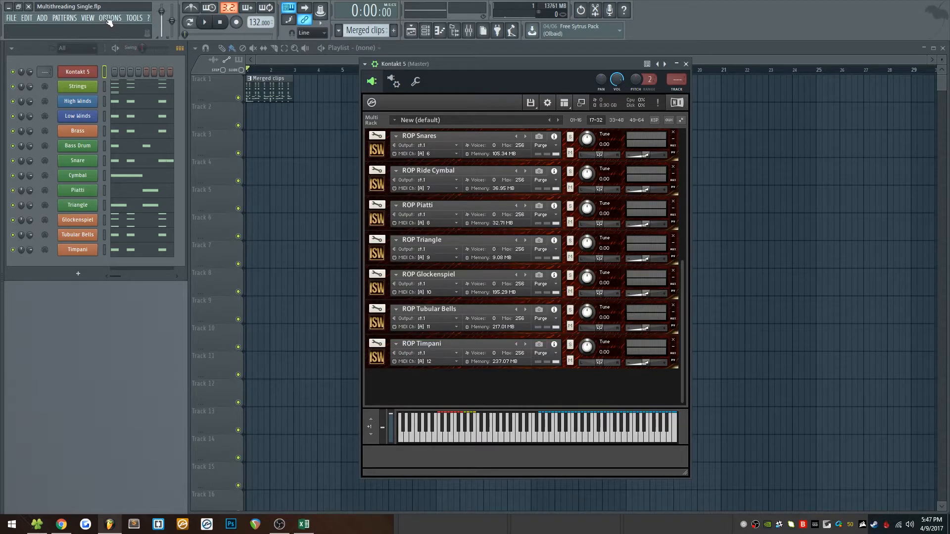
# Step: Open FL Studio's audio settings, check Kontakt's general settings, then close the Kontakt window
pyautogui.click(110, 18)
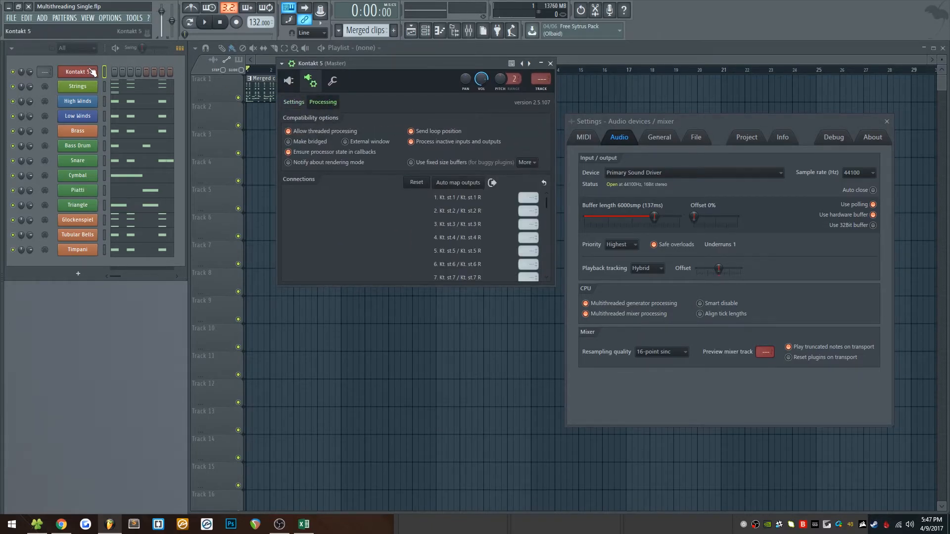
pyautogui.click(294, 102)
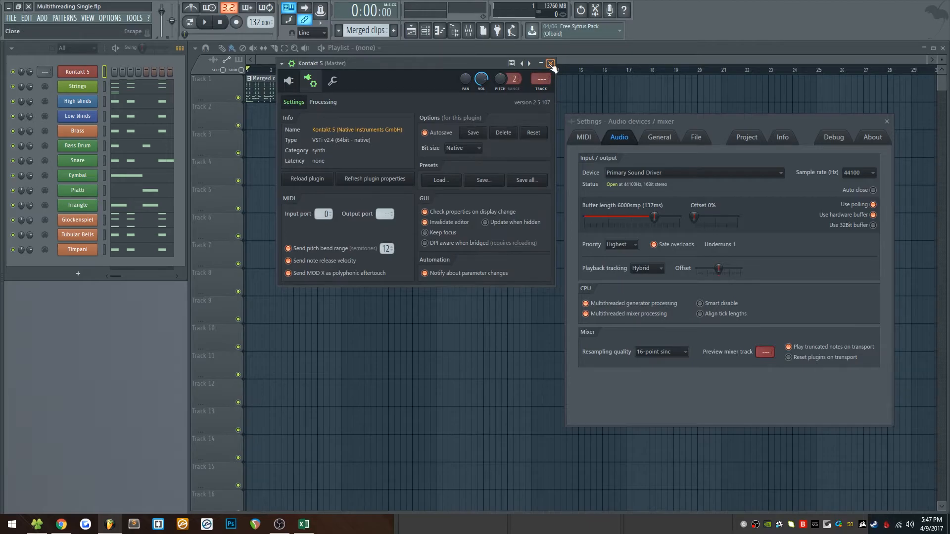
pyautogui.click(550, 63)
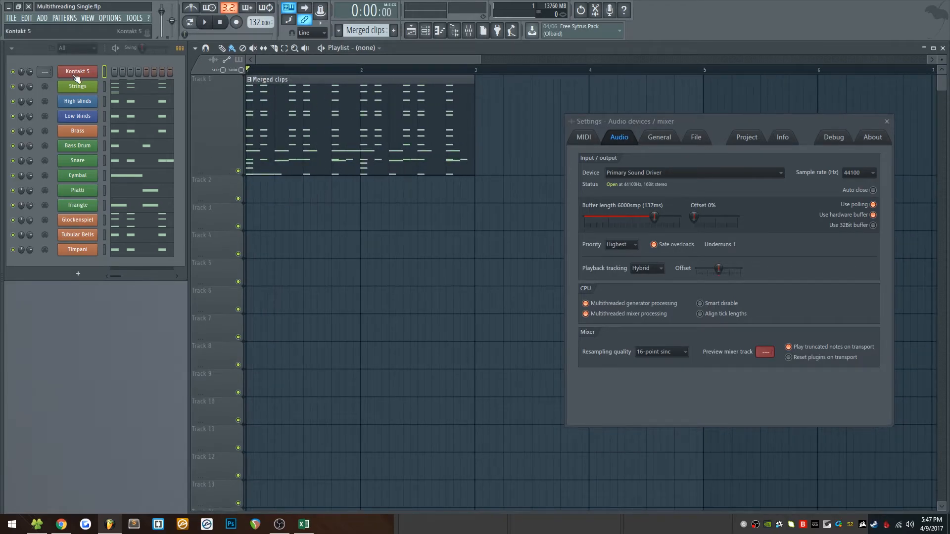
# Step: Inspect the Bass Drum, Tubular Bells and Brass channels, then open and close Kontakt 5
pyautogui.click(77, 146)
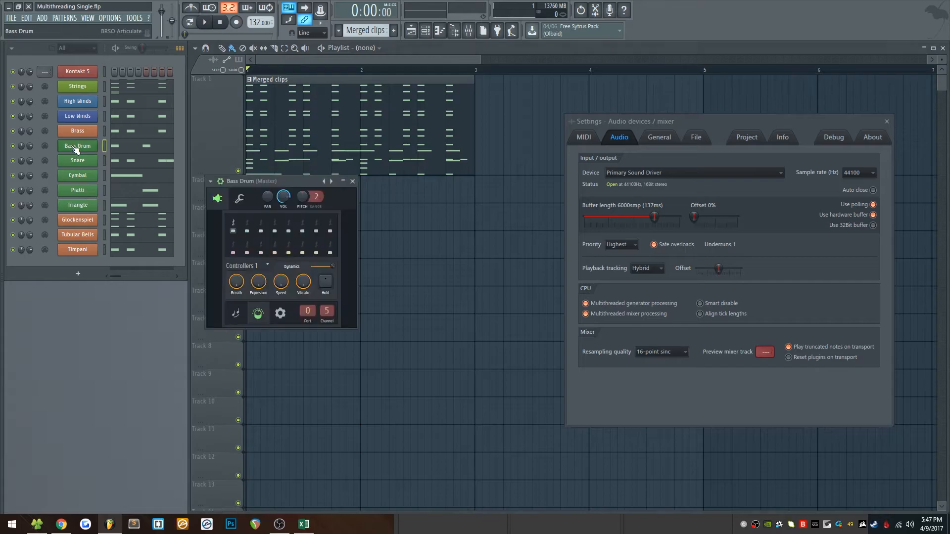
pyautogui.click(78, 235)
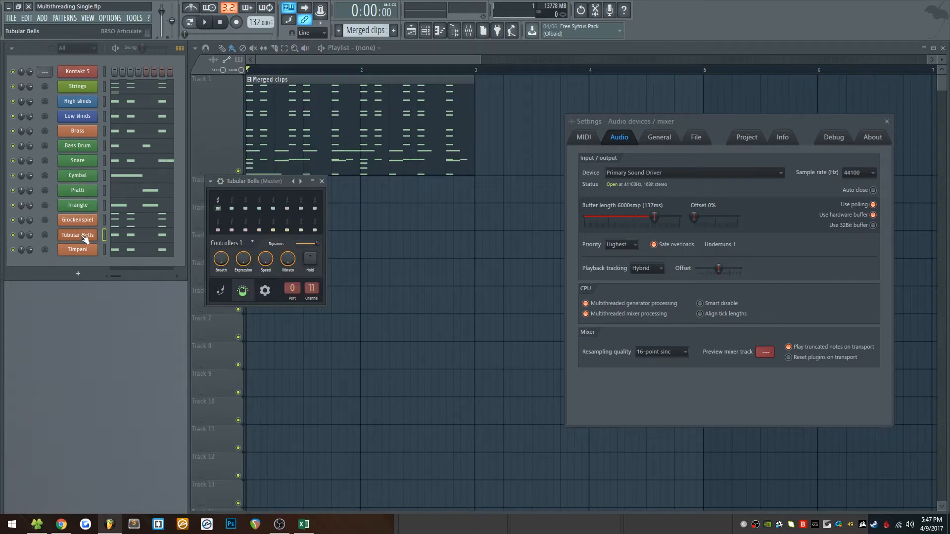
pyautogui.click(77, 131)
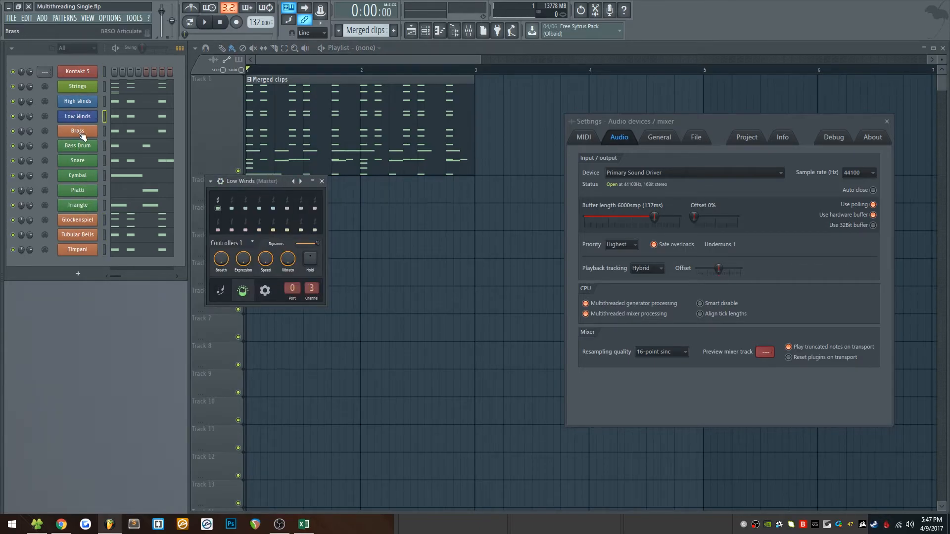
pyautogui.click(77, 130)
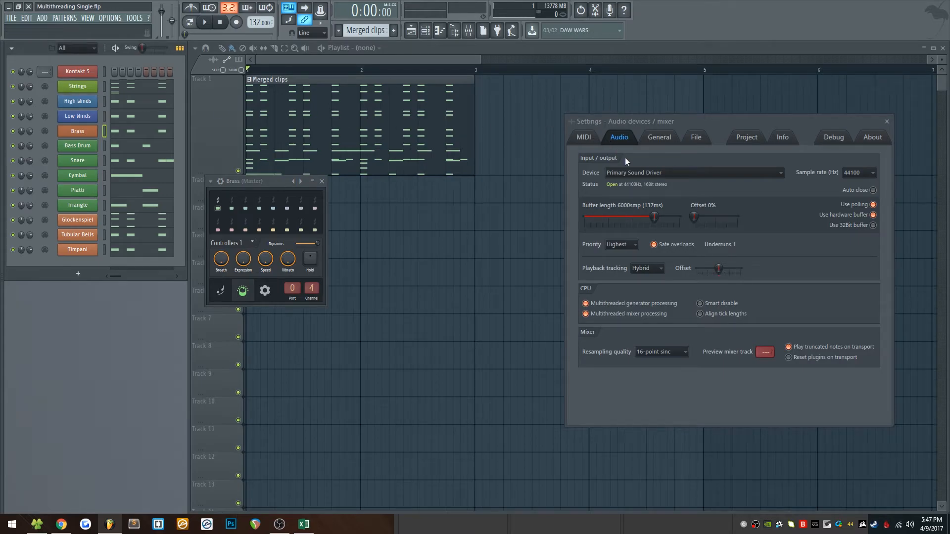
pyautogui.click(77, 71)
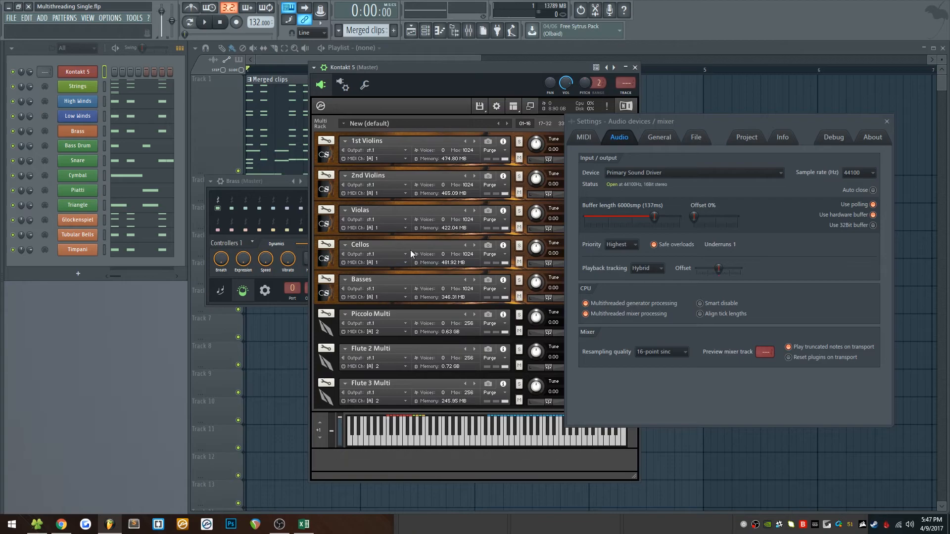
pyautogui.moveTo(374, 306)
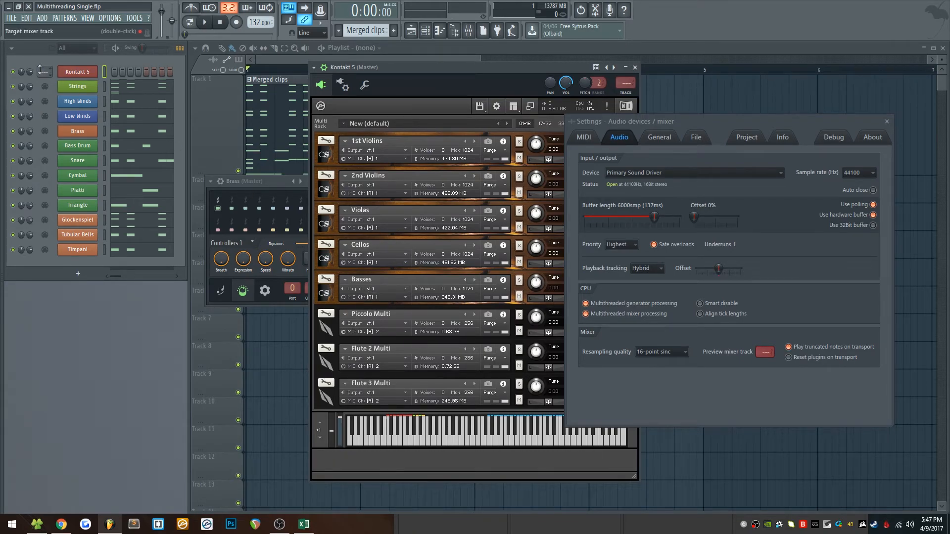
pyautogui.click(634, 67)
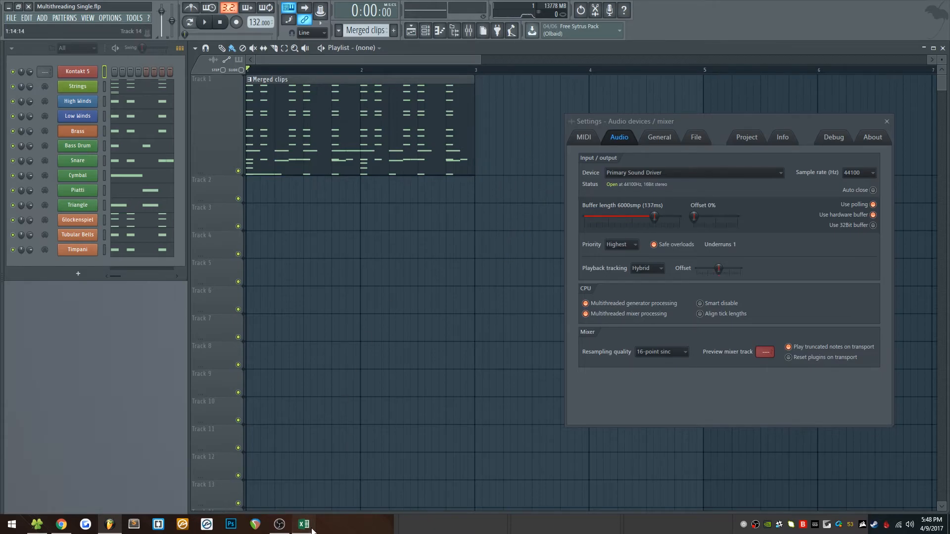
# Step: In Excel, enter 41-42 in C2 as the Single Kontakt Multithreading On value
pyautogui.click(303, 524)
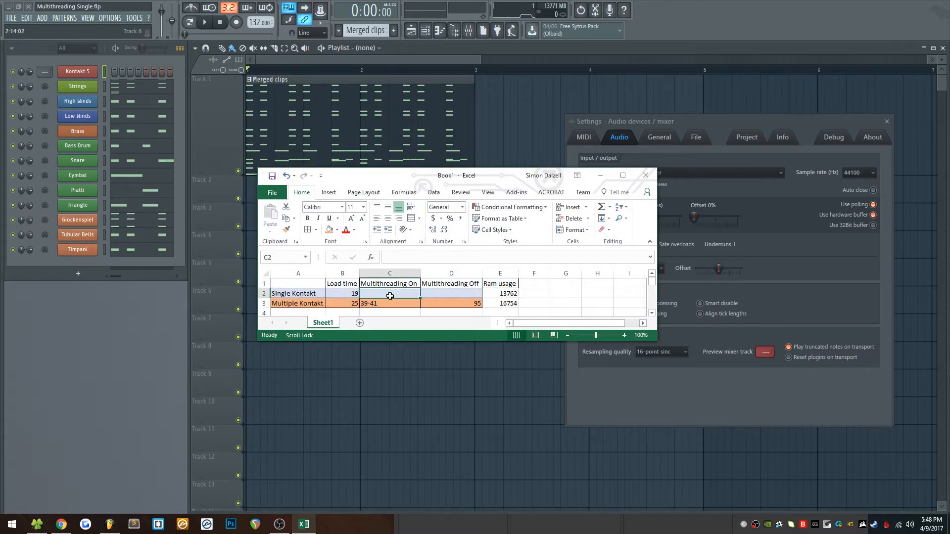
pyautogui.write('41')
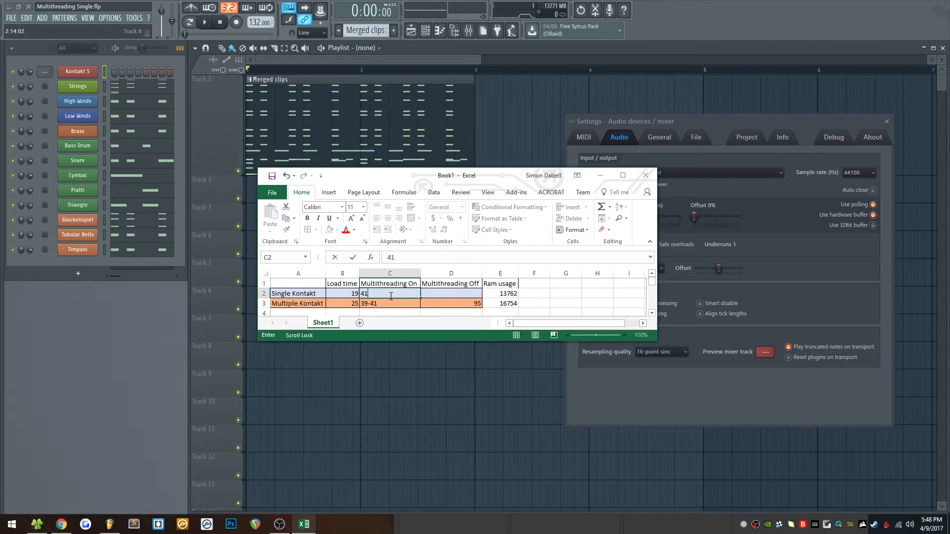
pyautogui.write('-42')
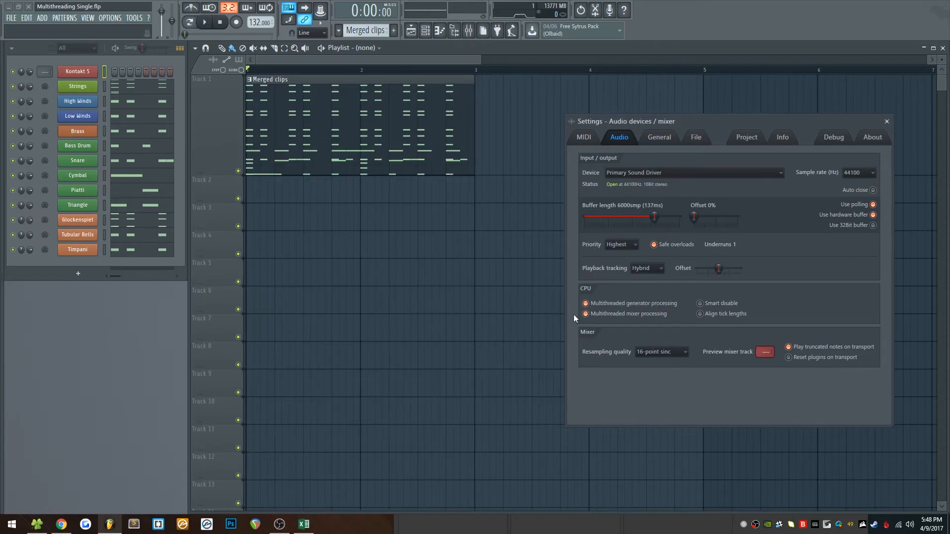
pyautogui.click(585, 314)
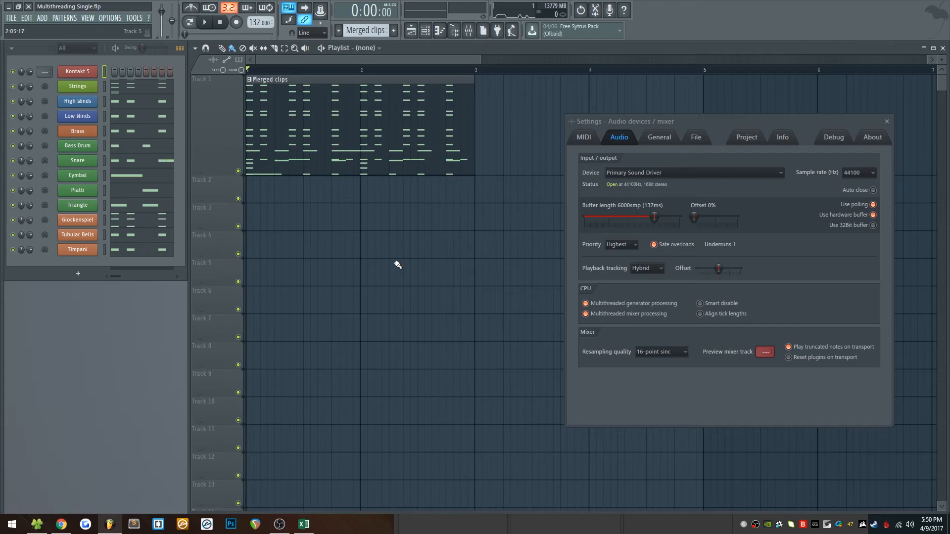
pyautogui.moveTo(456, 265)
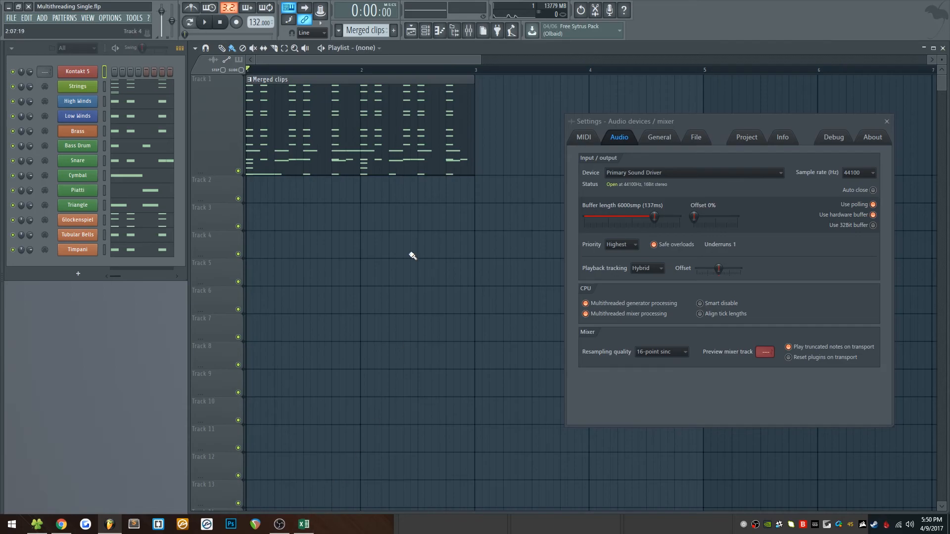
# Step: Bring Excel forward and review the Single Kontakt label, load time and Multithreading On cells
pyautogui.click(303, 524)
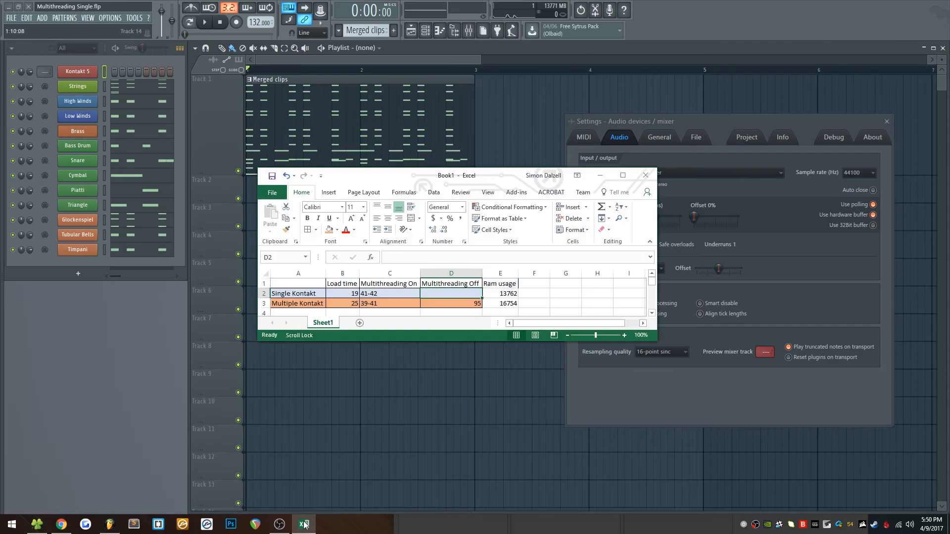
pyautogui.click(298, 293)
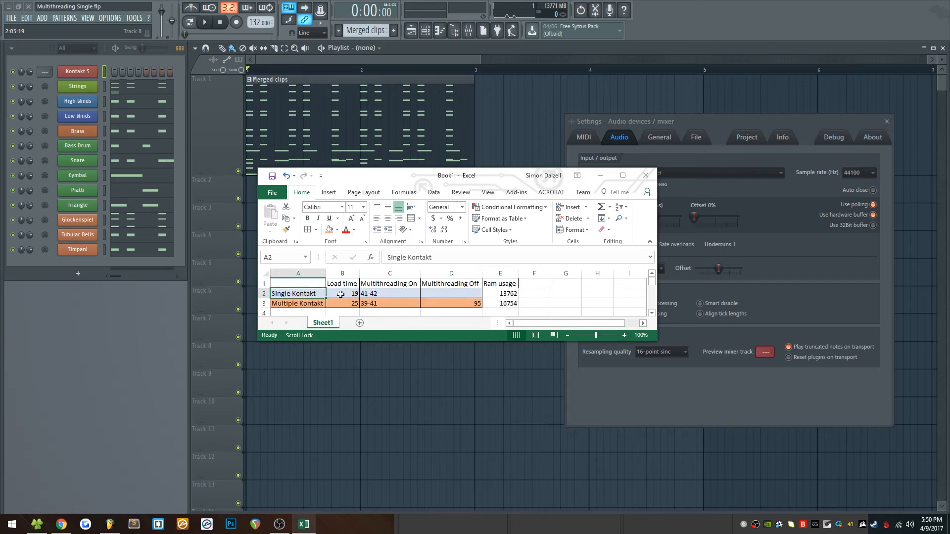
pyautogui.click(342, 293)
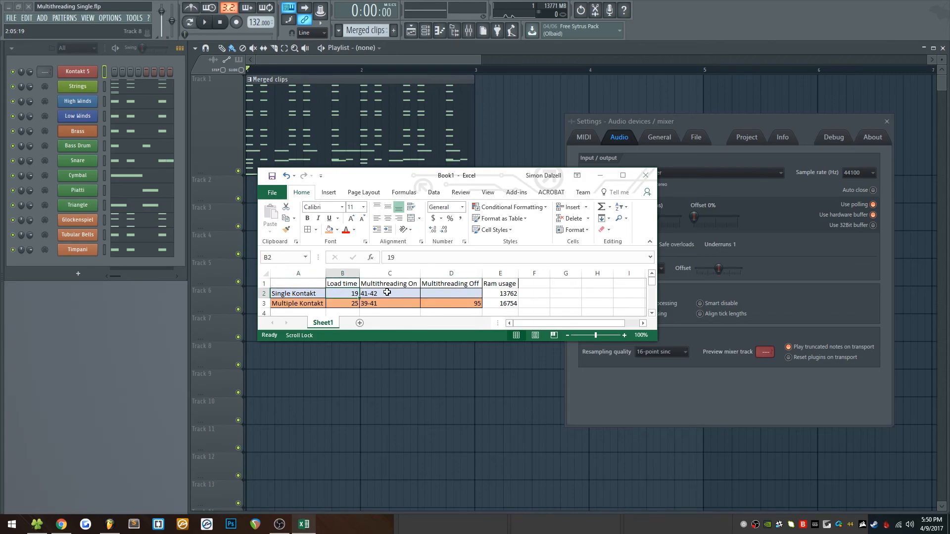
pyautogui.click(389, 294)
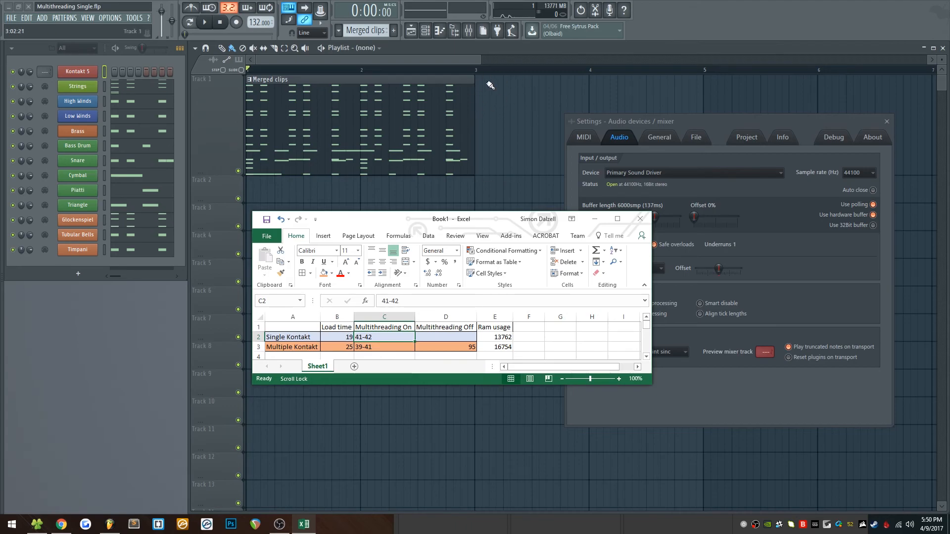
pyautogui.rightClick(424, 524)
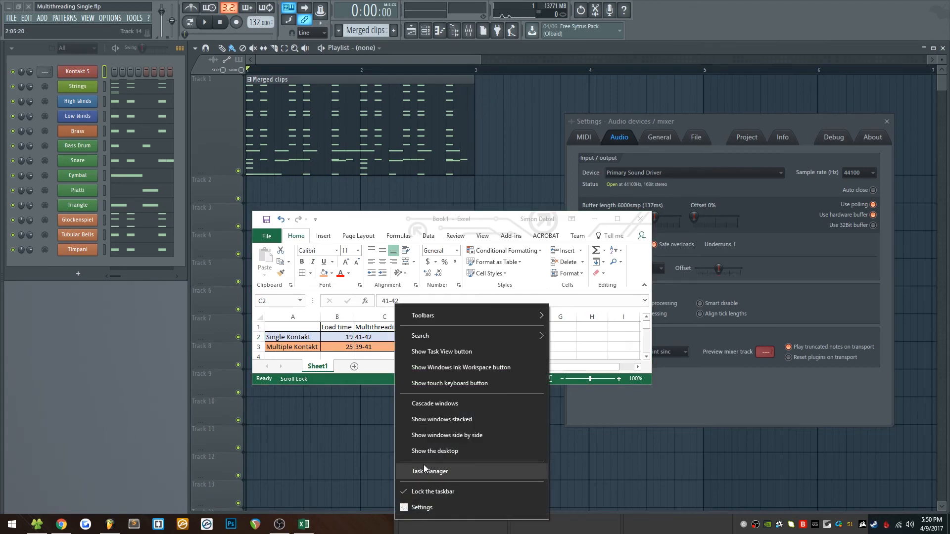
pyautogui.click(430, 471)
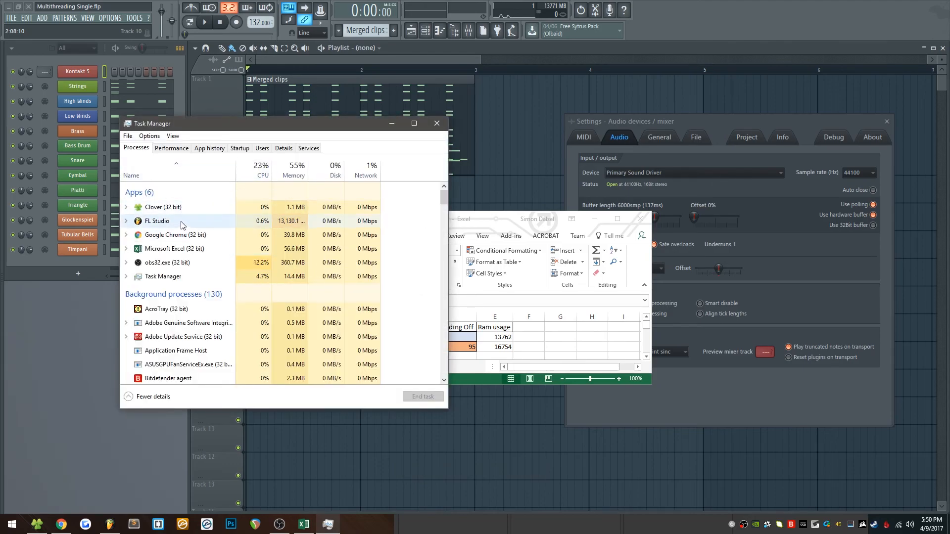
pyautogui.click(157, 221)
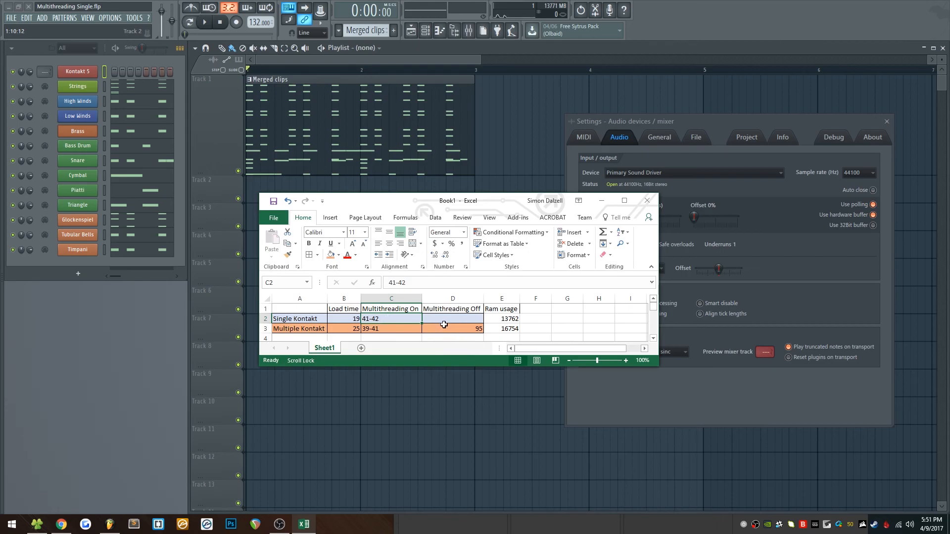
# Step: Check the empty Multithreading Off cell and the RAM figure, then hide the spreadsheet
pyautogui.click(452, 318)
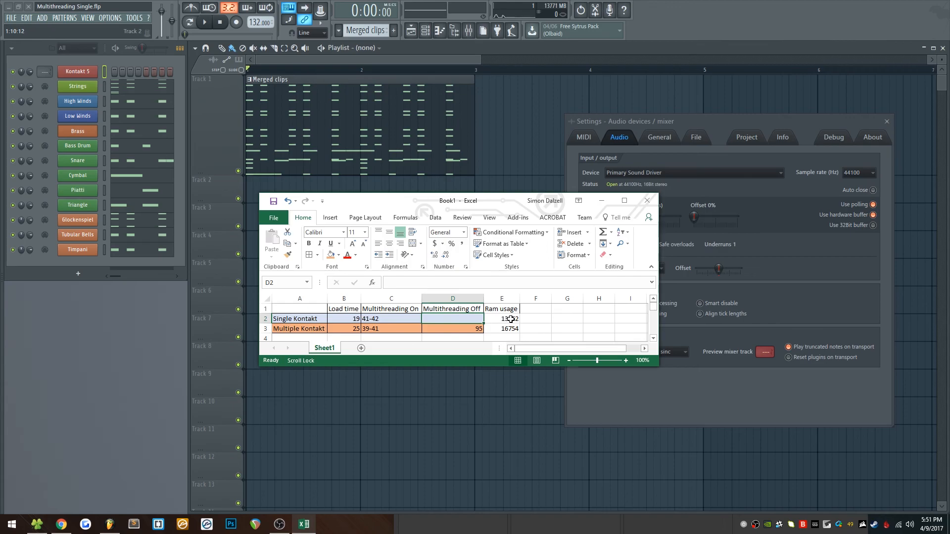
pyautogui.click(501, 318)
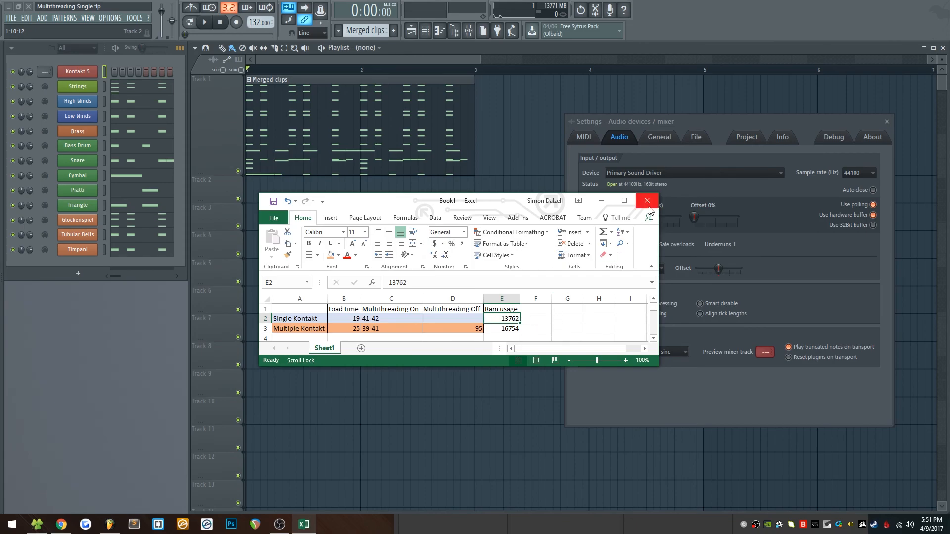
pyautogui.click(645, 200)
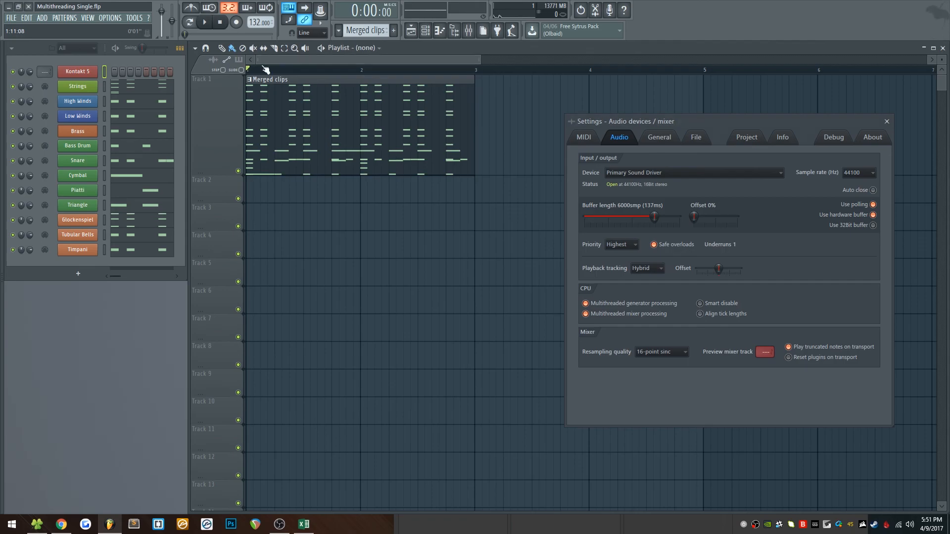
# Step: Click the Kontakt 5 channel, then close the Settings - Audio devices / mixer window
pyautogui.click(77, 71)
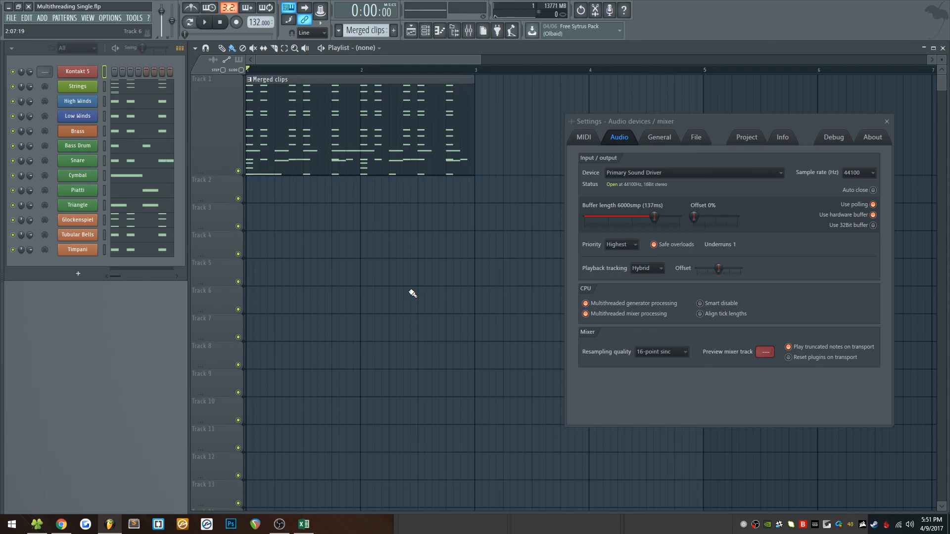
pyautogui.click(886, 121)
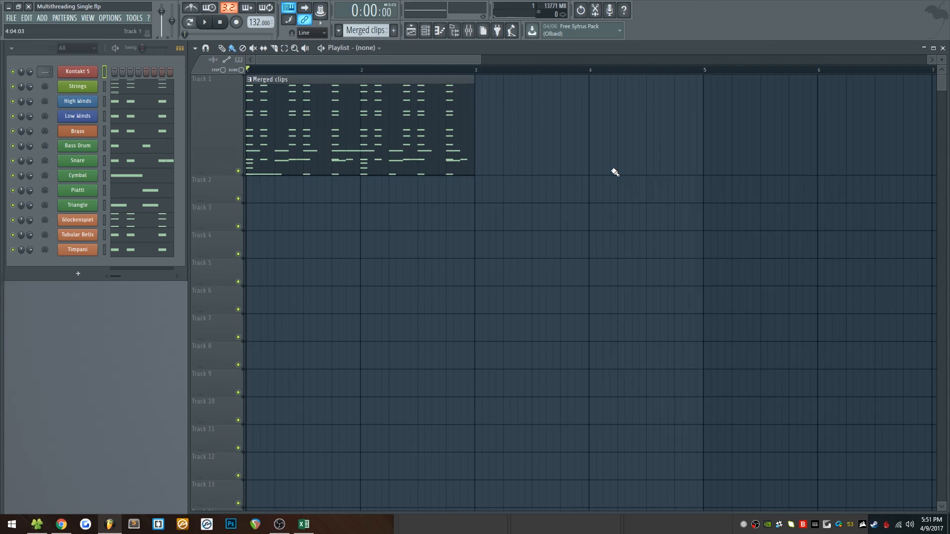